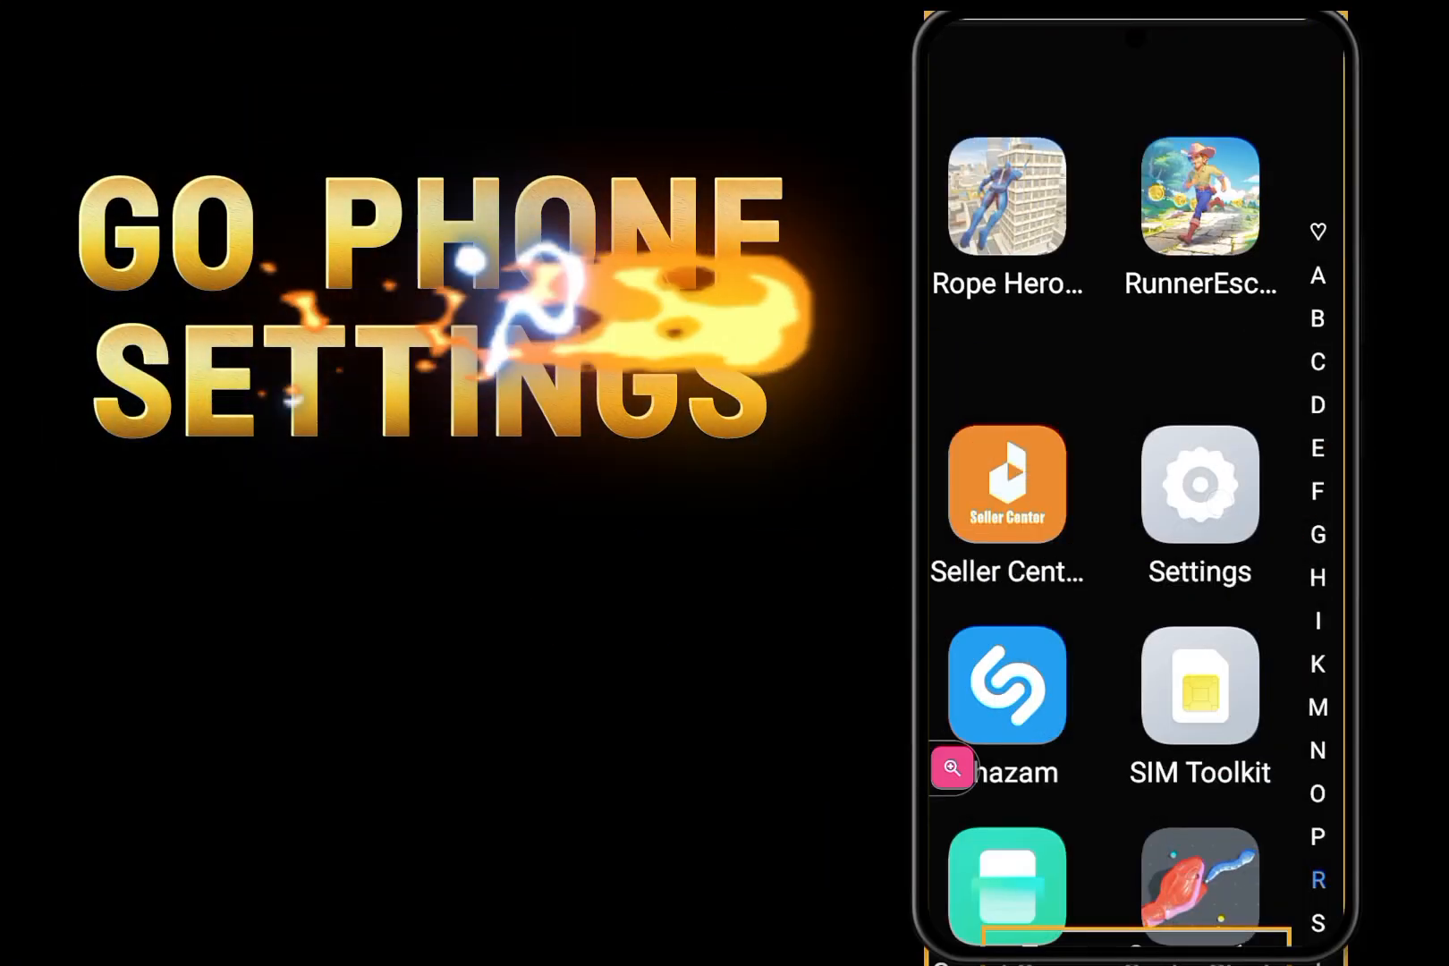
Step: Navigate Settings > SIM & Network Settings > SIM 2 (Mobily) and scroll to Access Point Names
left_click(1197, 485)
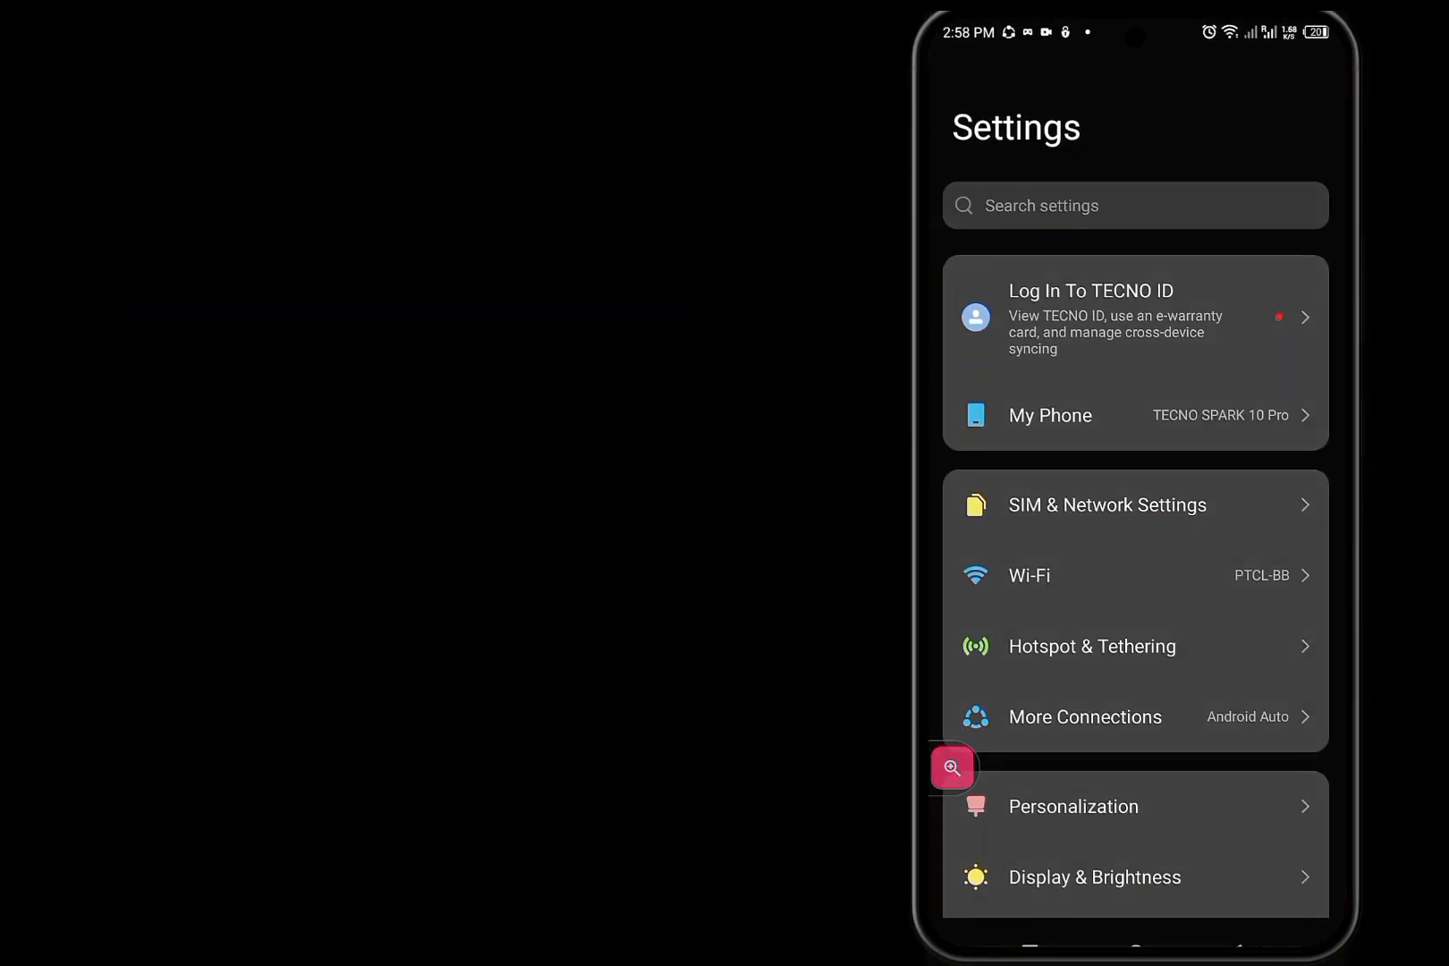
left_click(1134, 505)
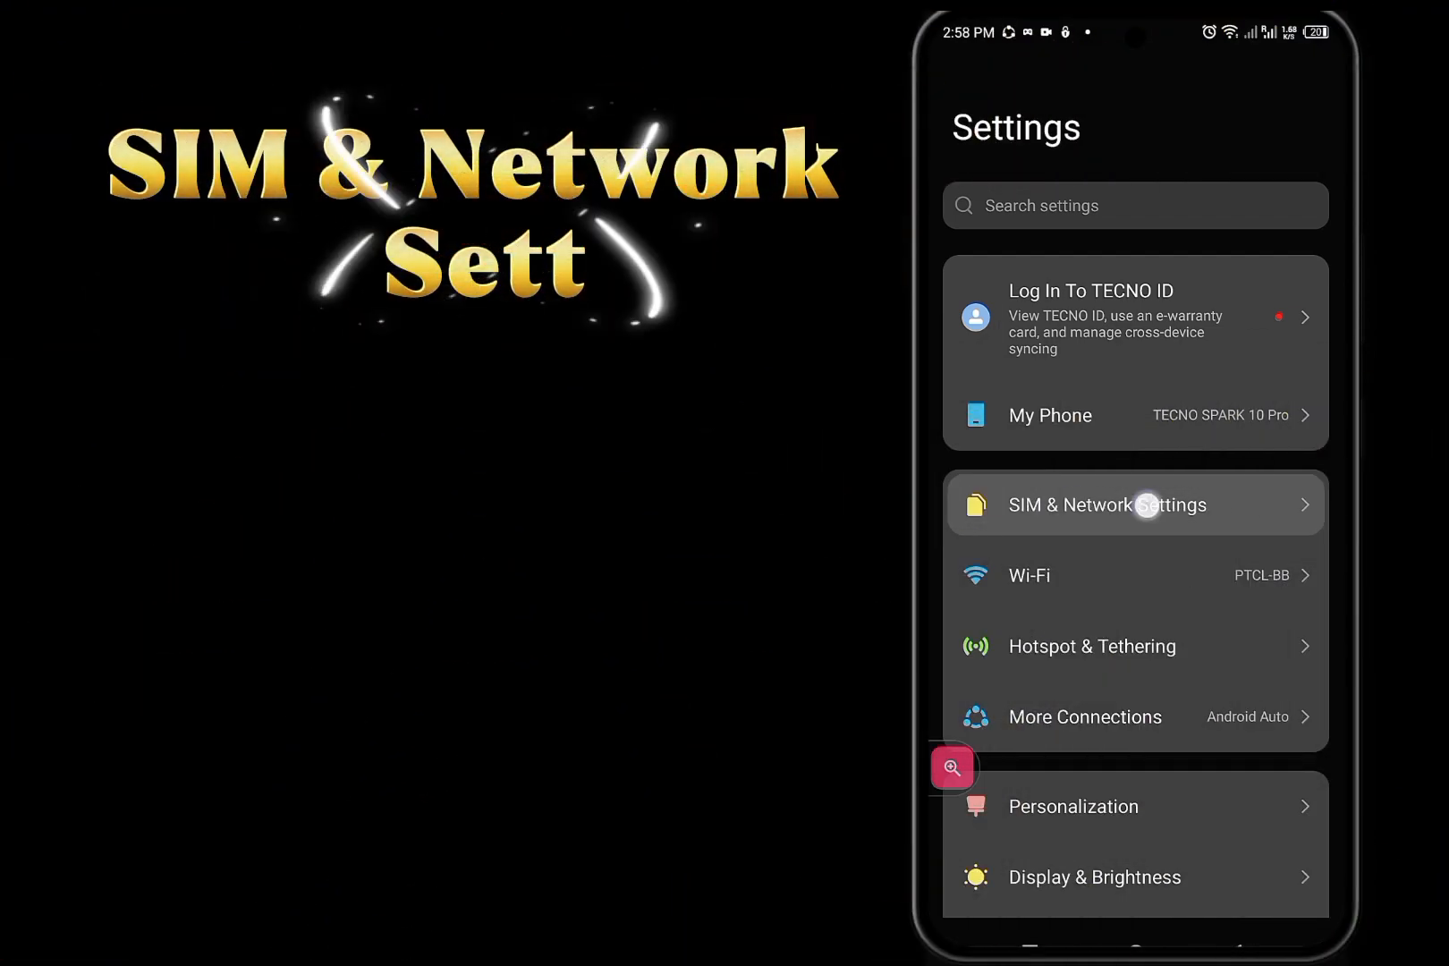
left_click(1105, 505)
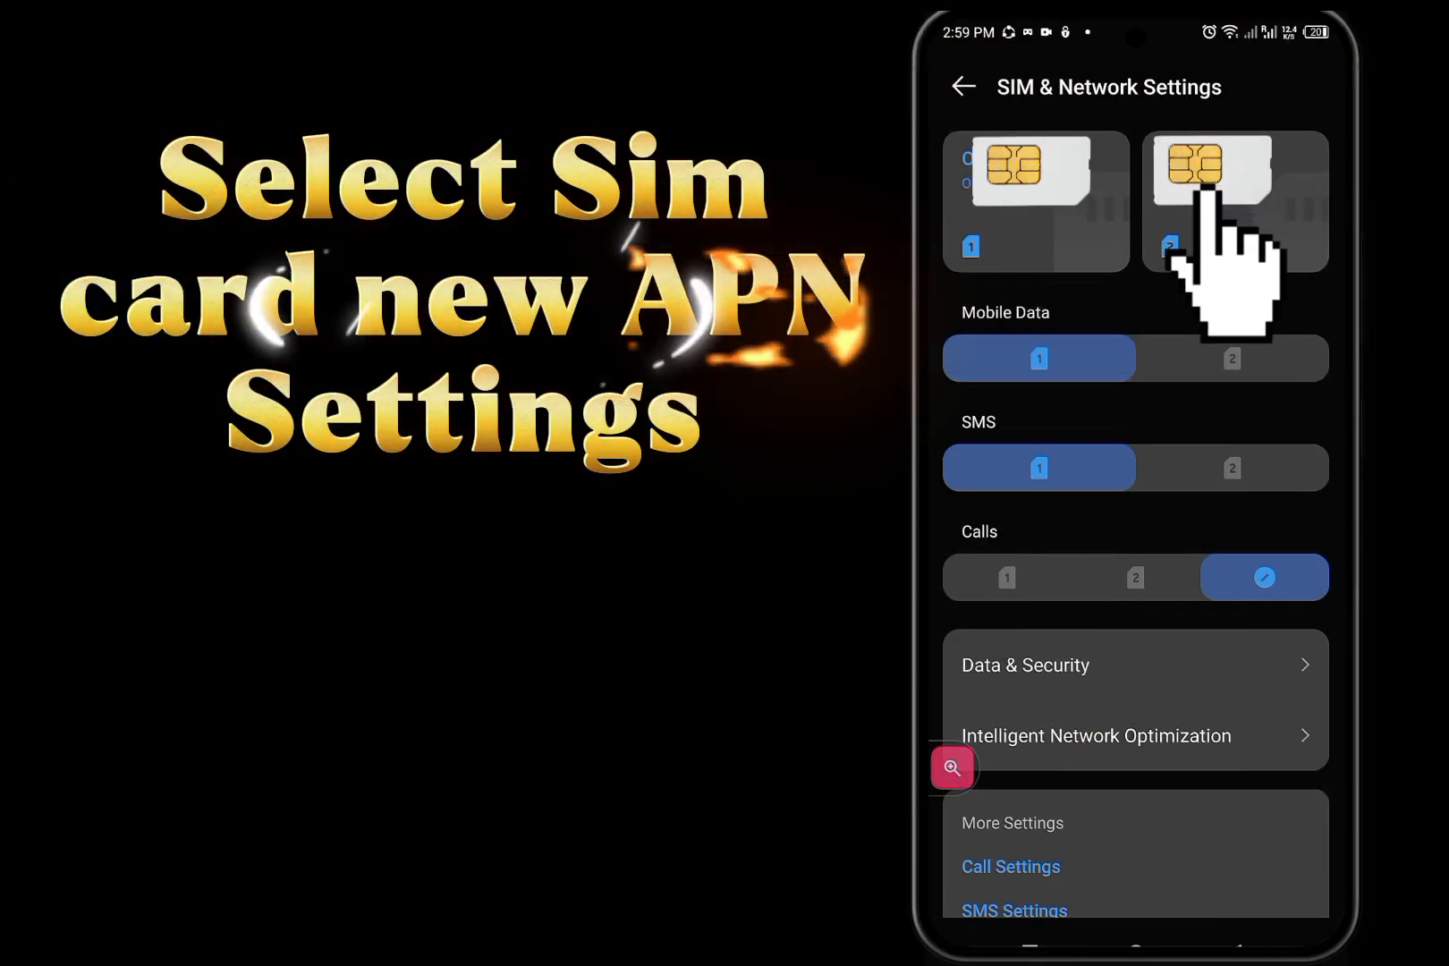
left_click(1234, 202)
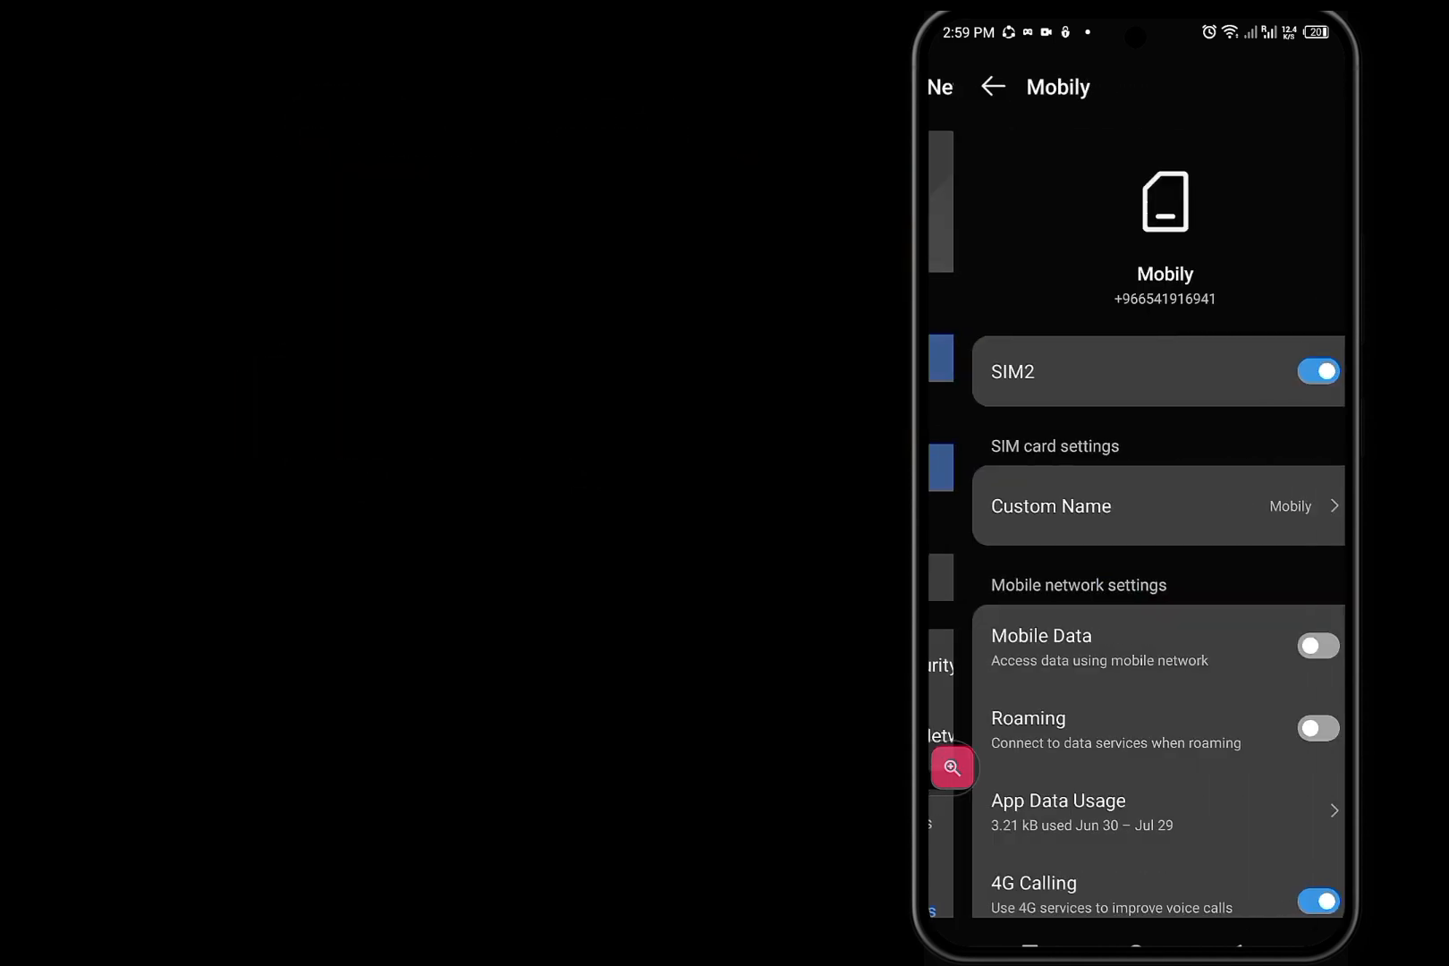
scroll("down", 3)
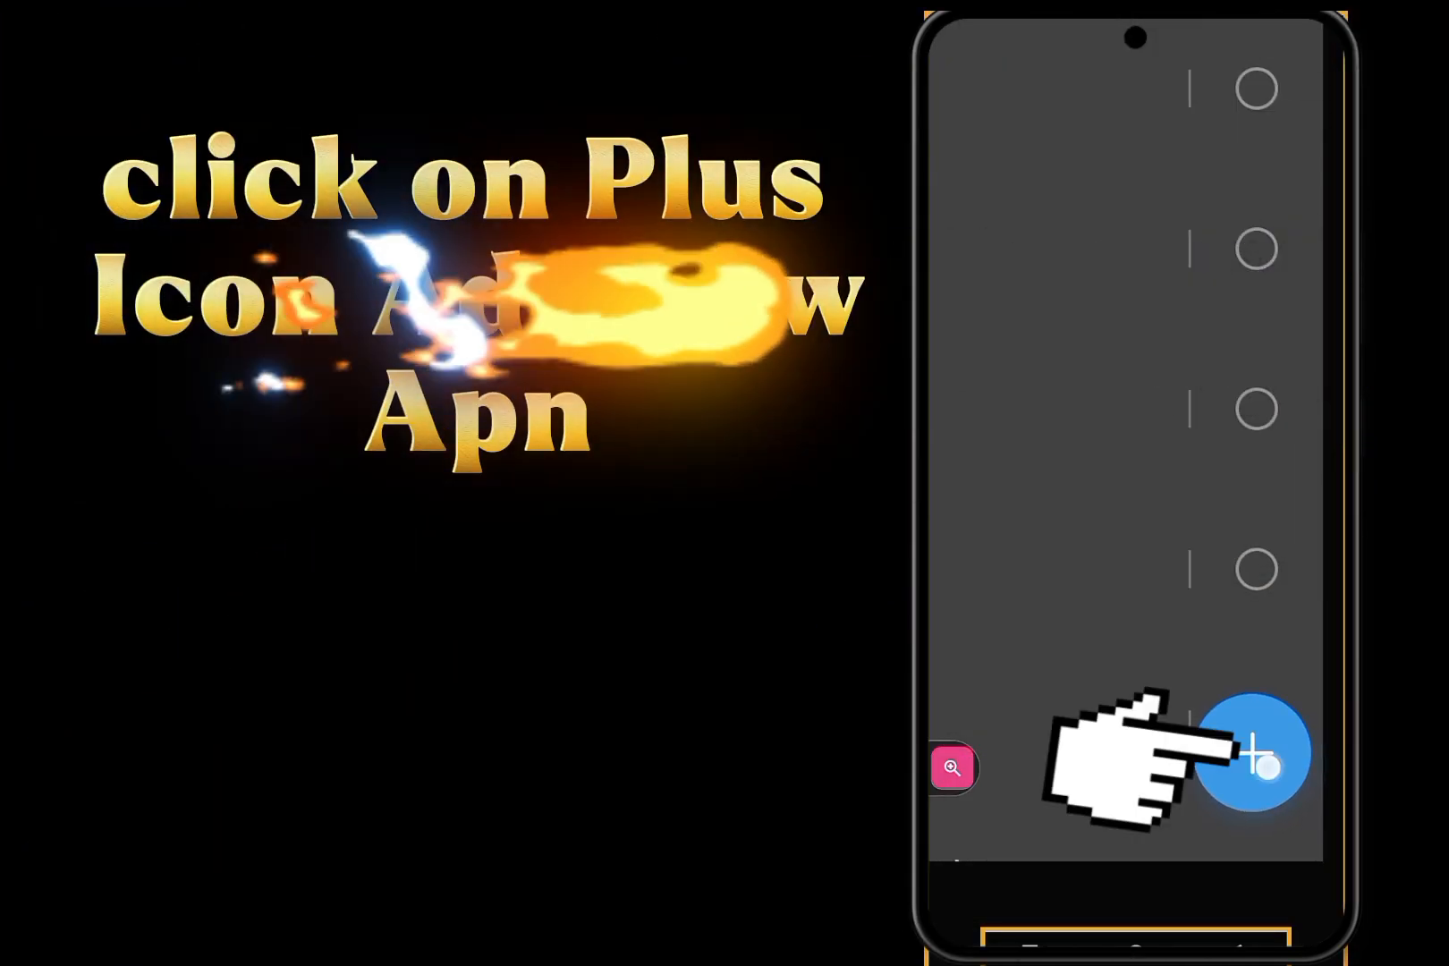
Step: Add a new access point and name it Friendi Biznet, then move to the APN field
left_click(1262, 757)
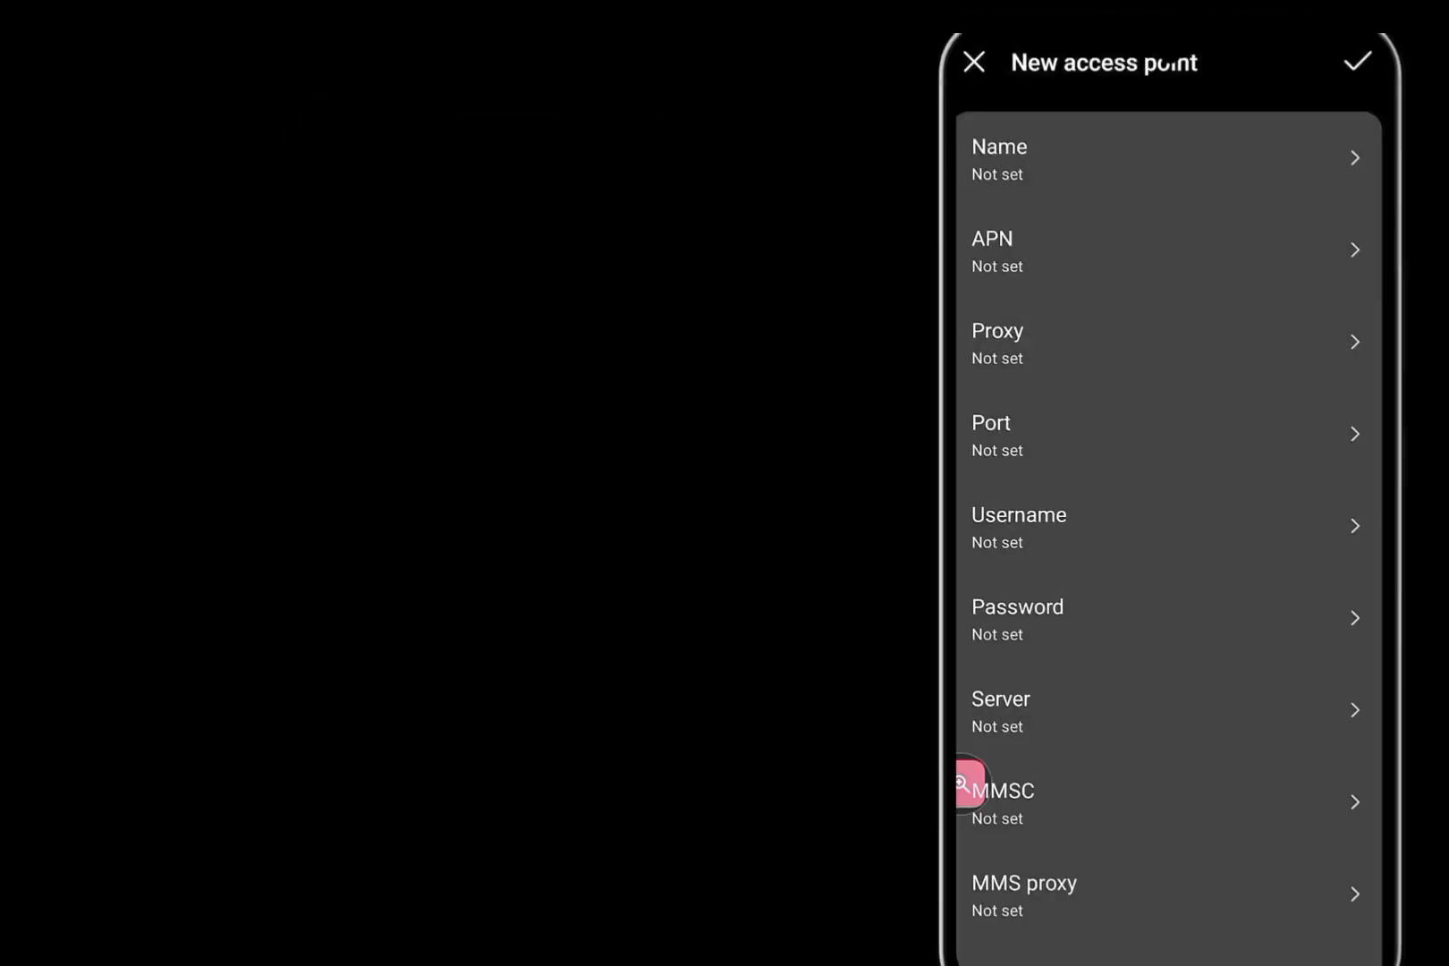
left_click(1007, 132)
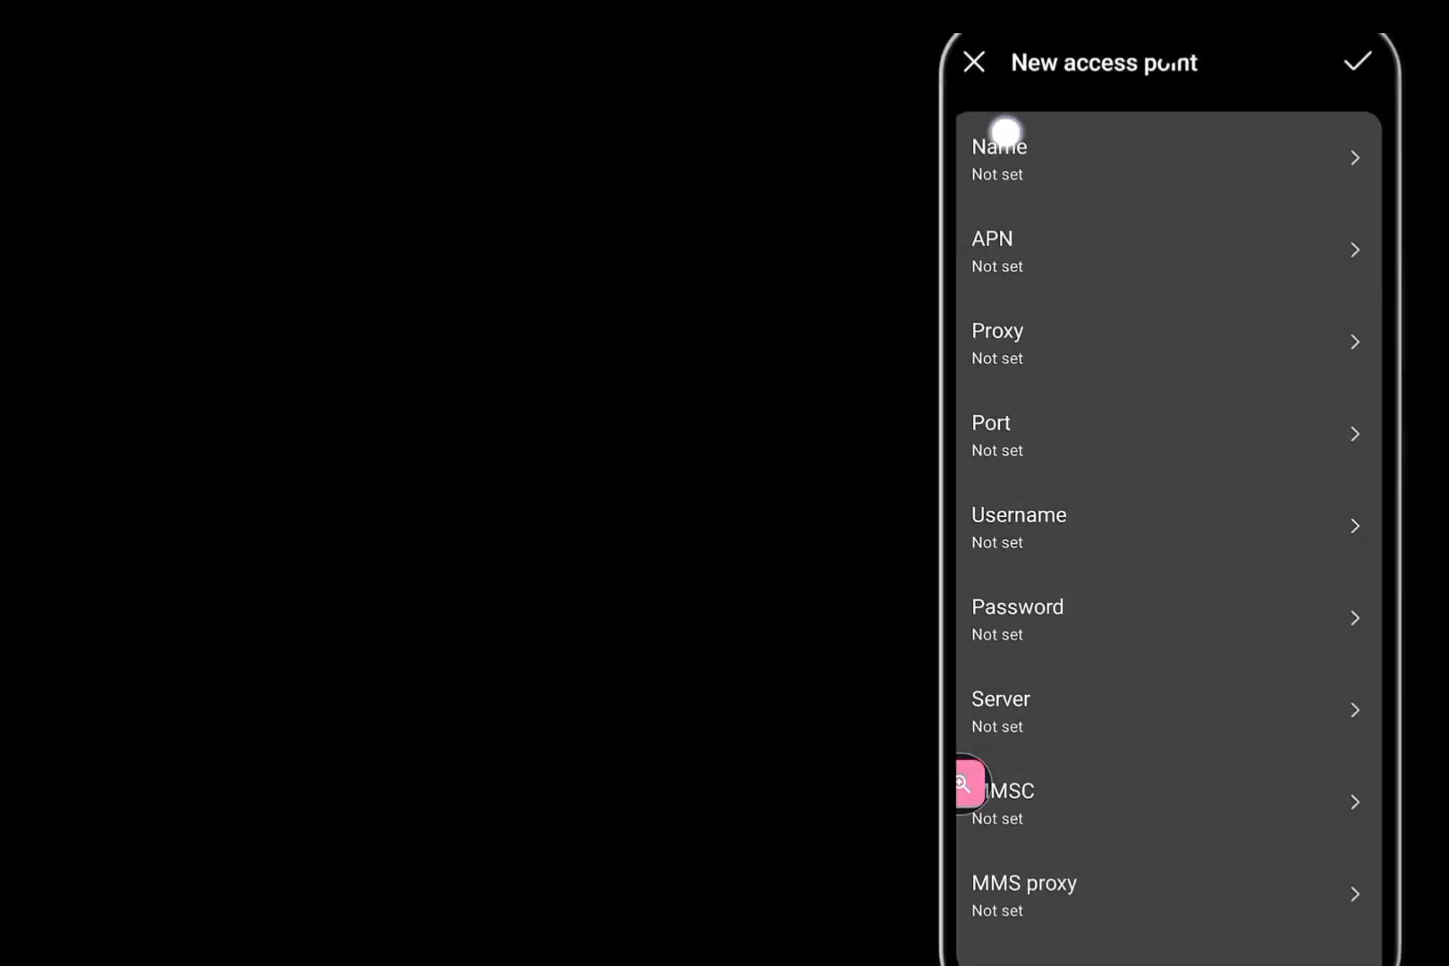
left_click(998, 157)
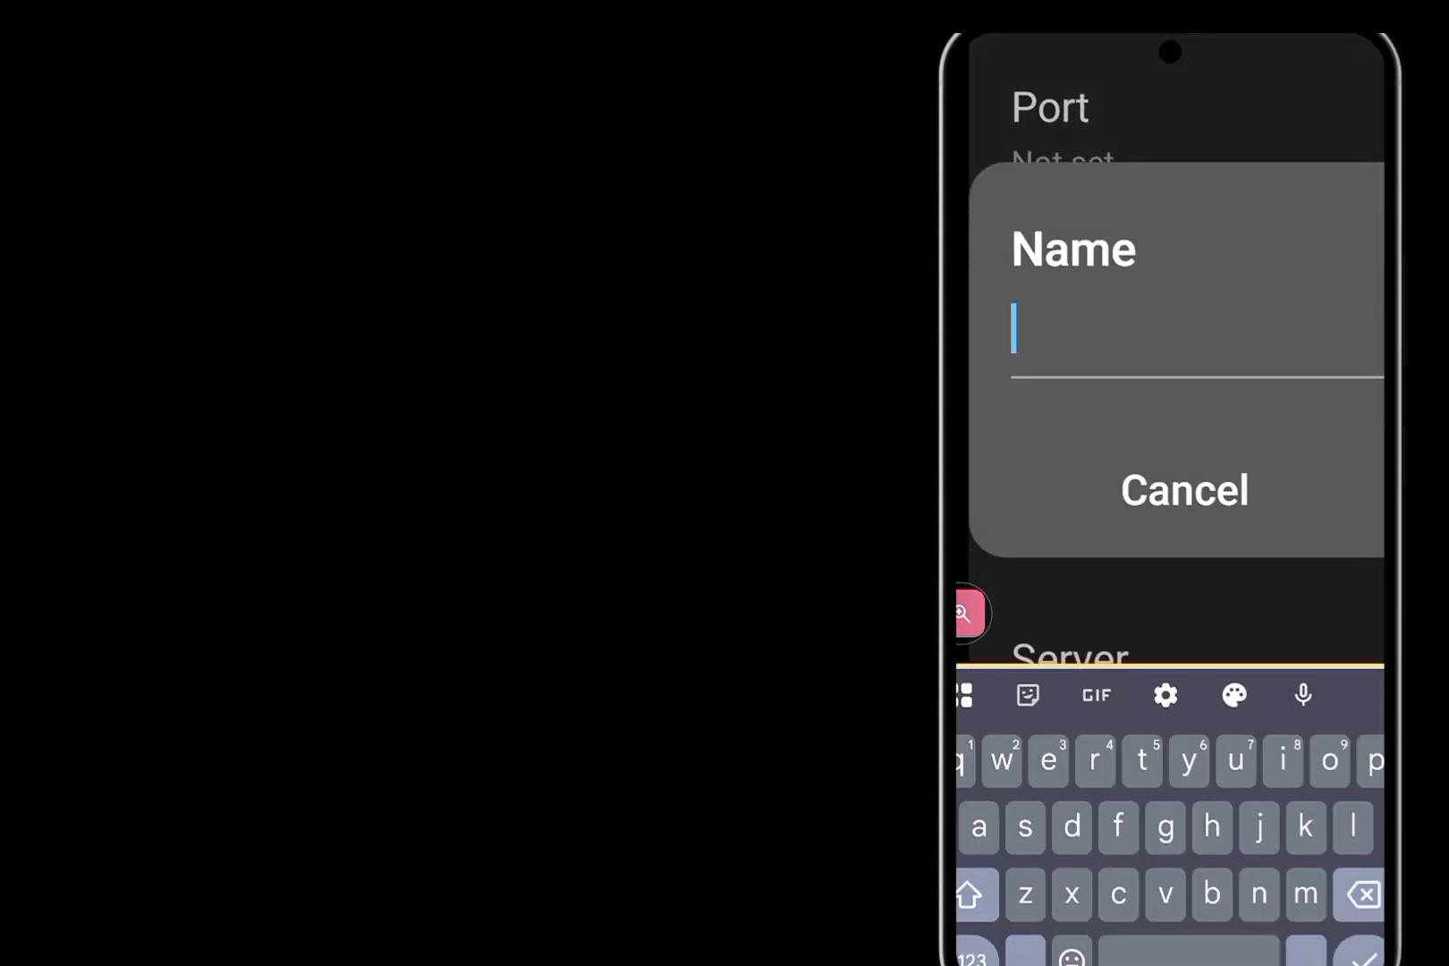
type("F")
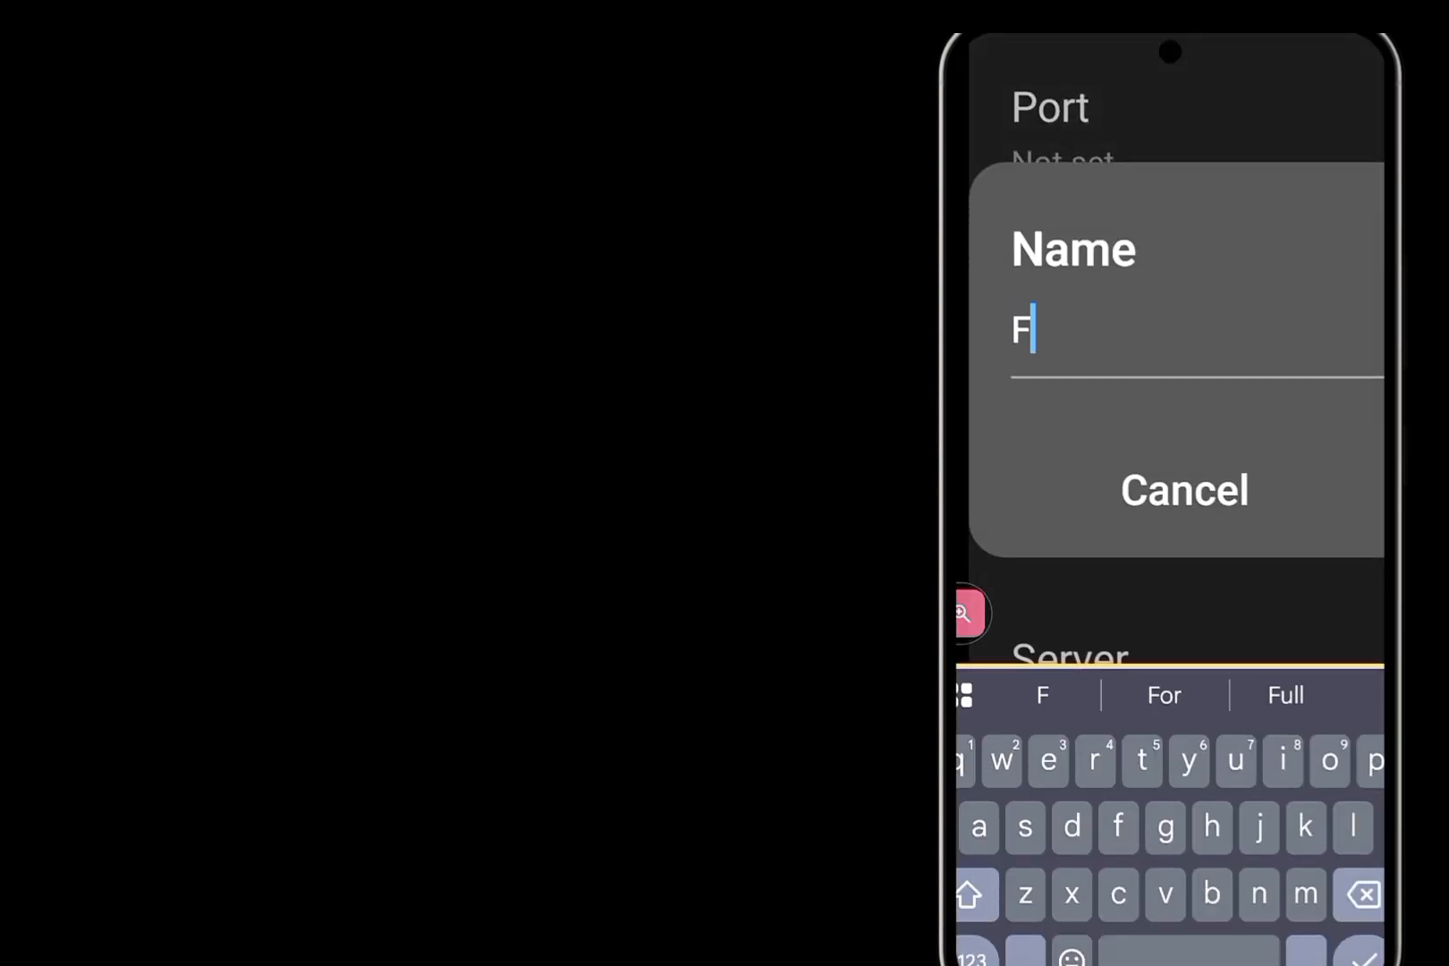
type("riendi Biznet")
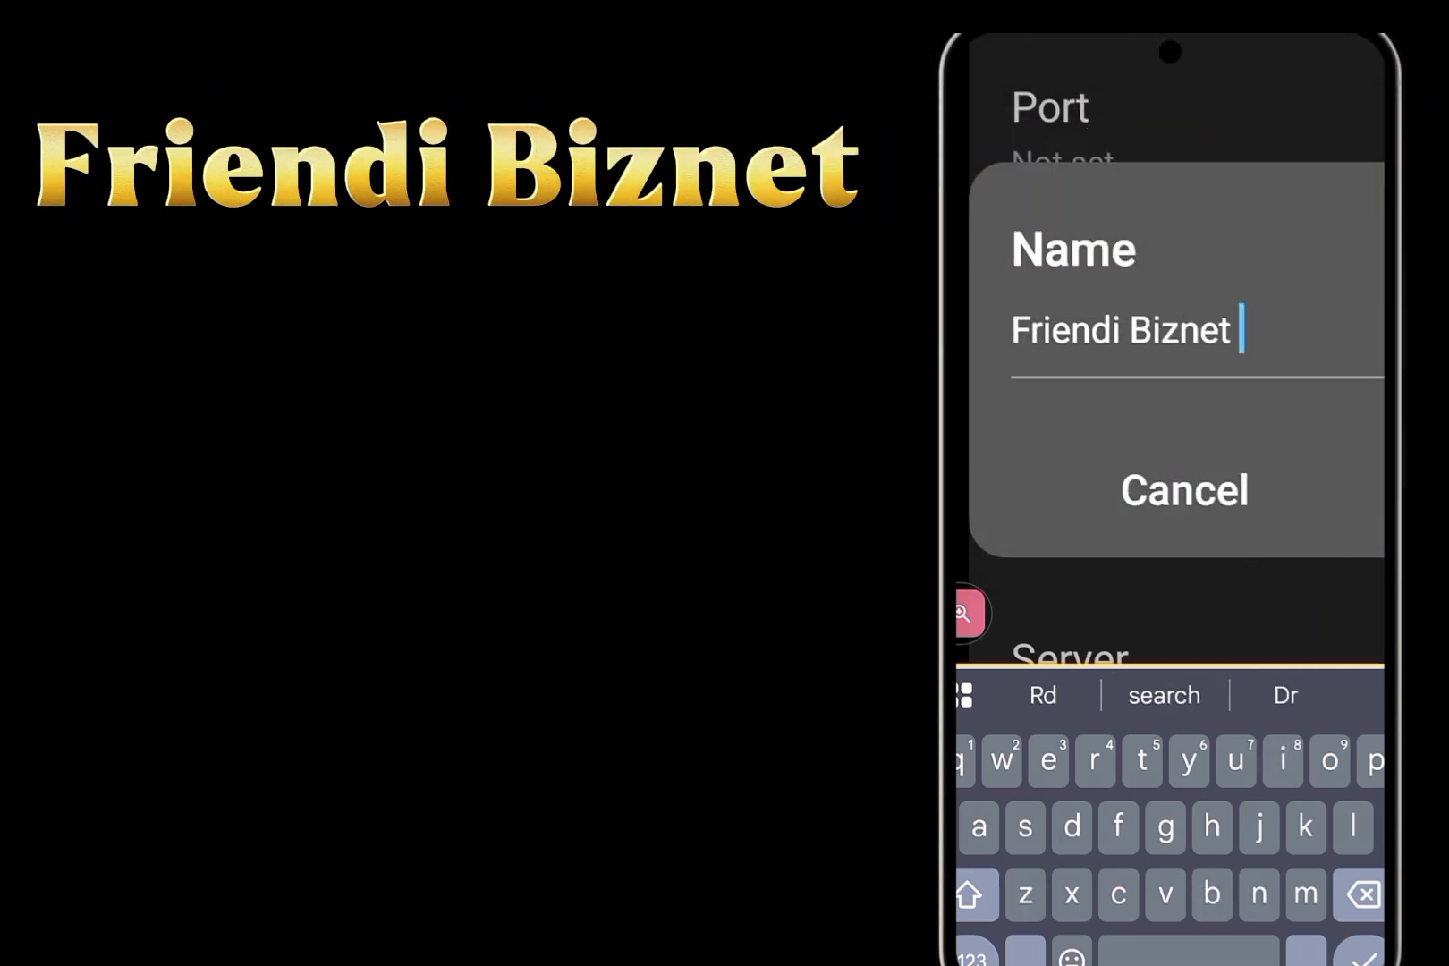
double_click(1177, 329)
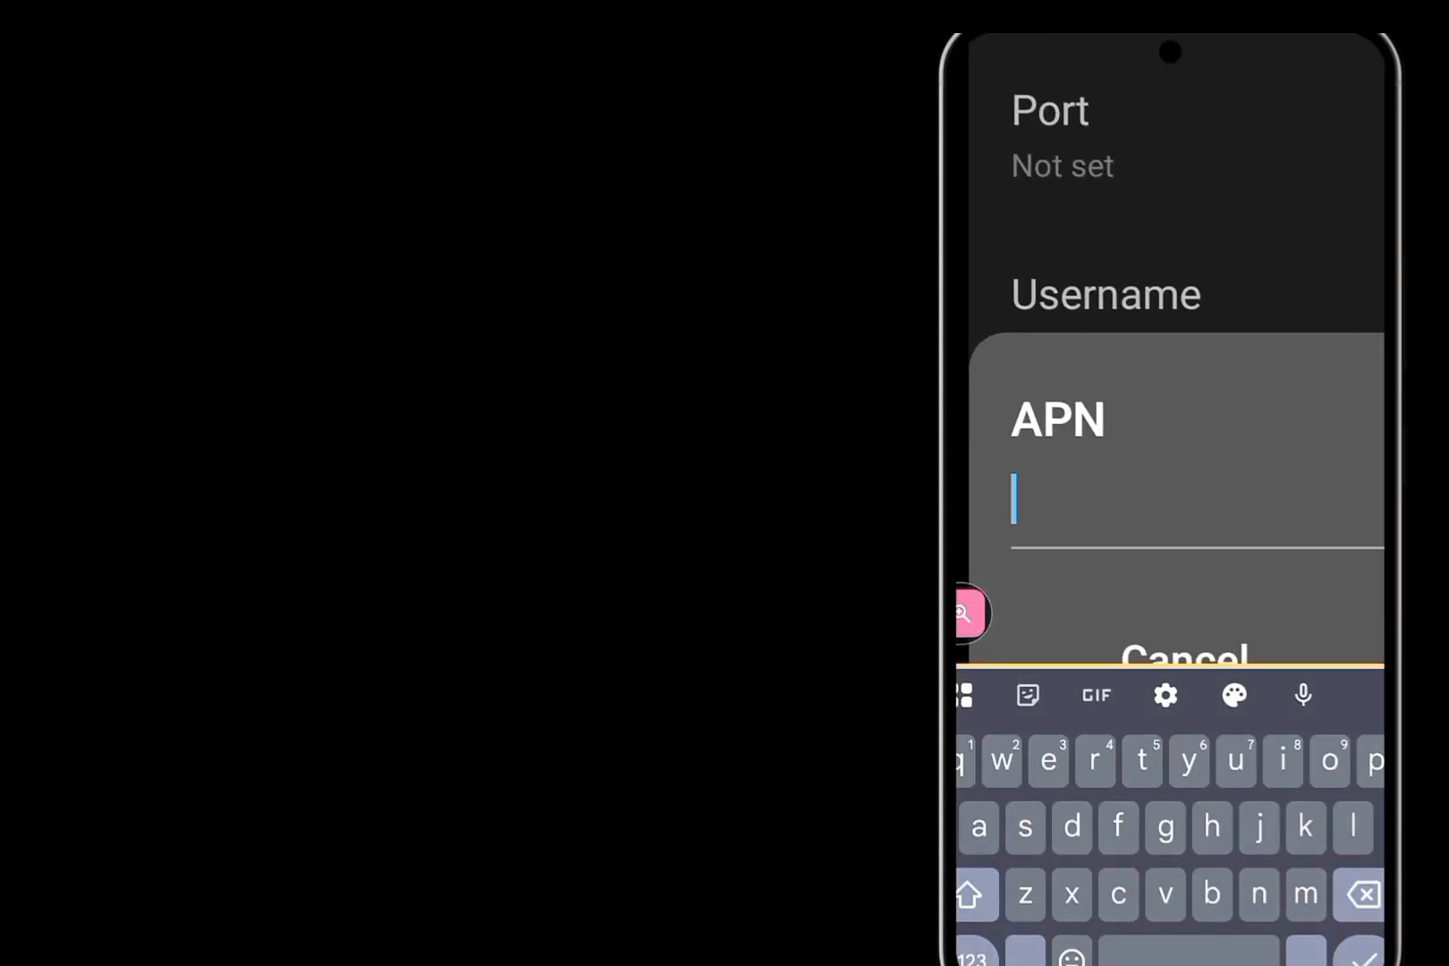
Step: Enter the APN value biznet and return to the form's remaining fields
type("b")
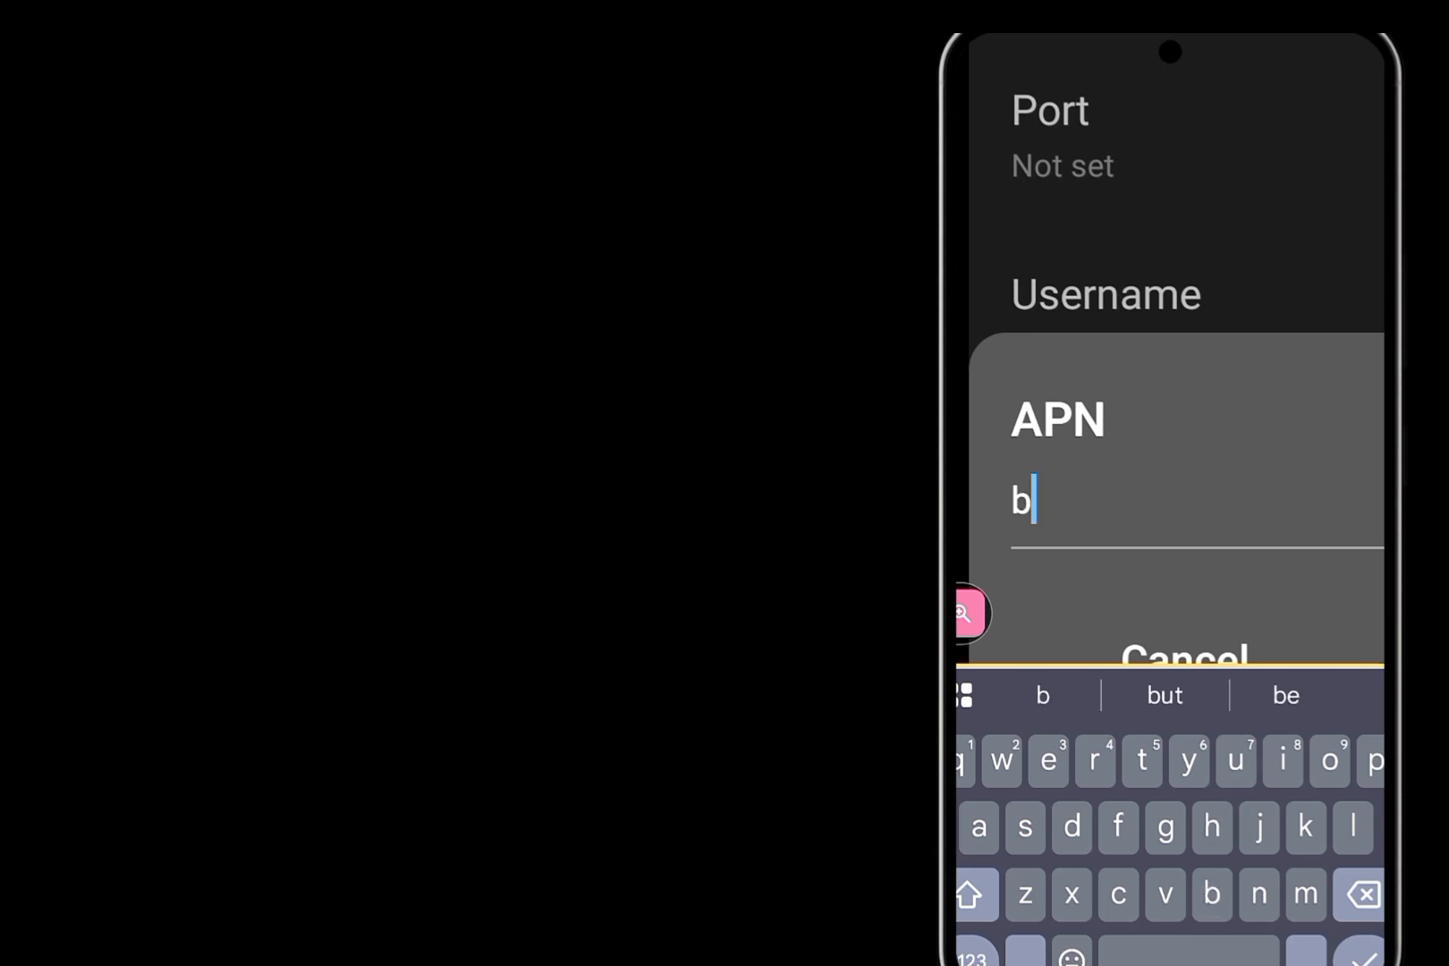
type("iz")
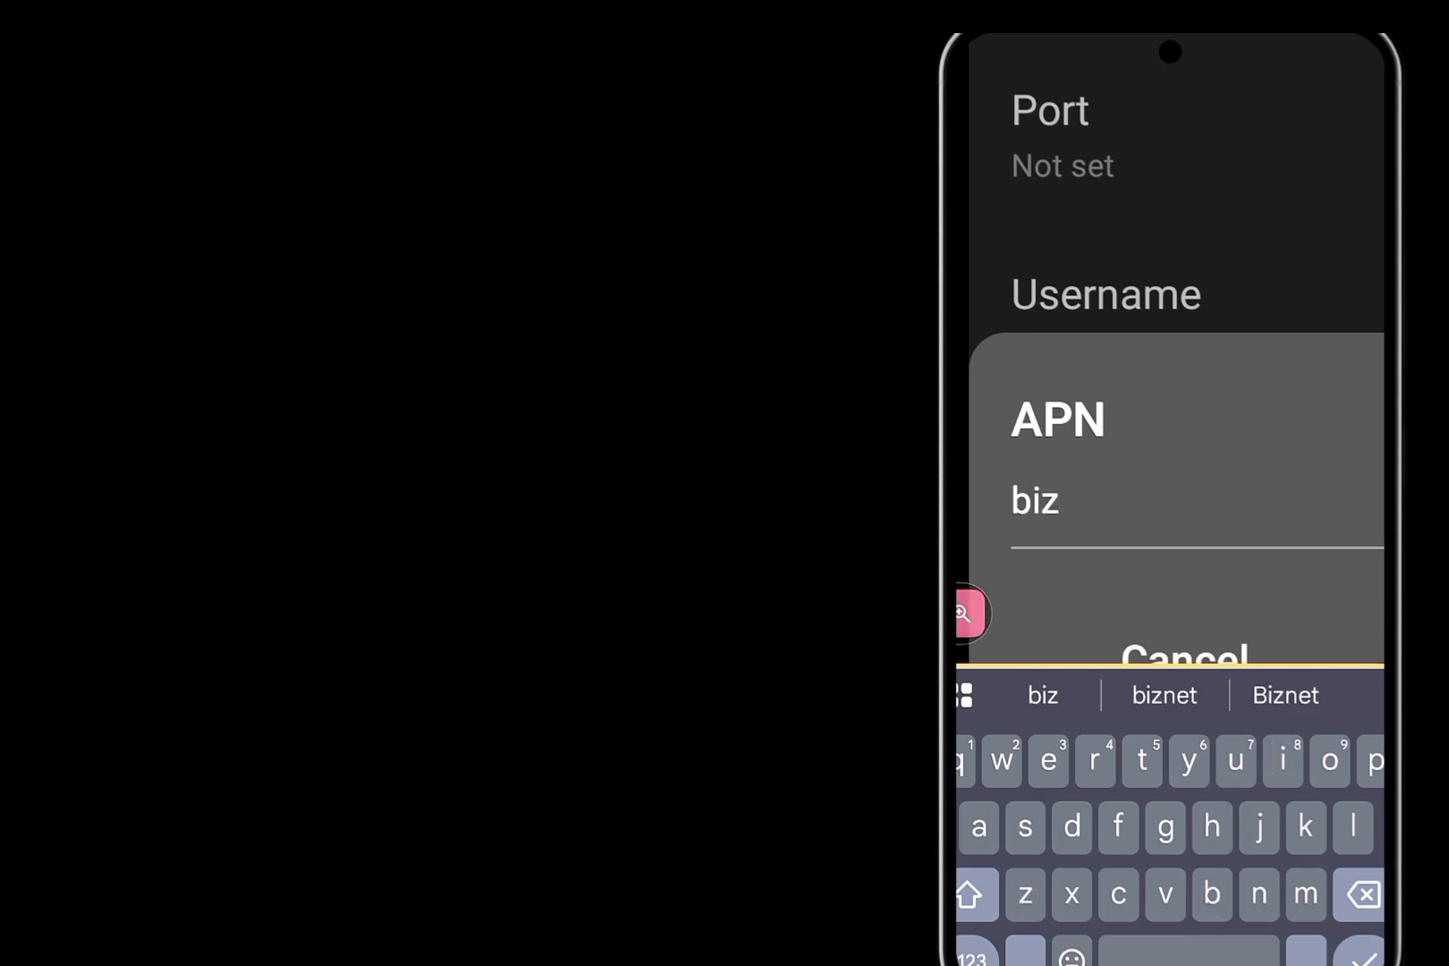
left_click(1163, 694)
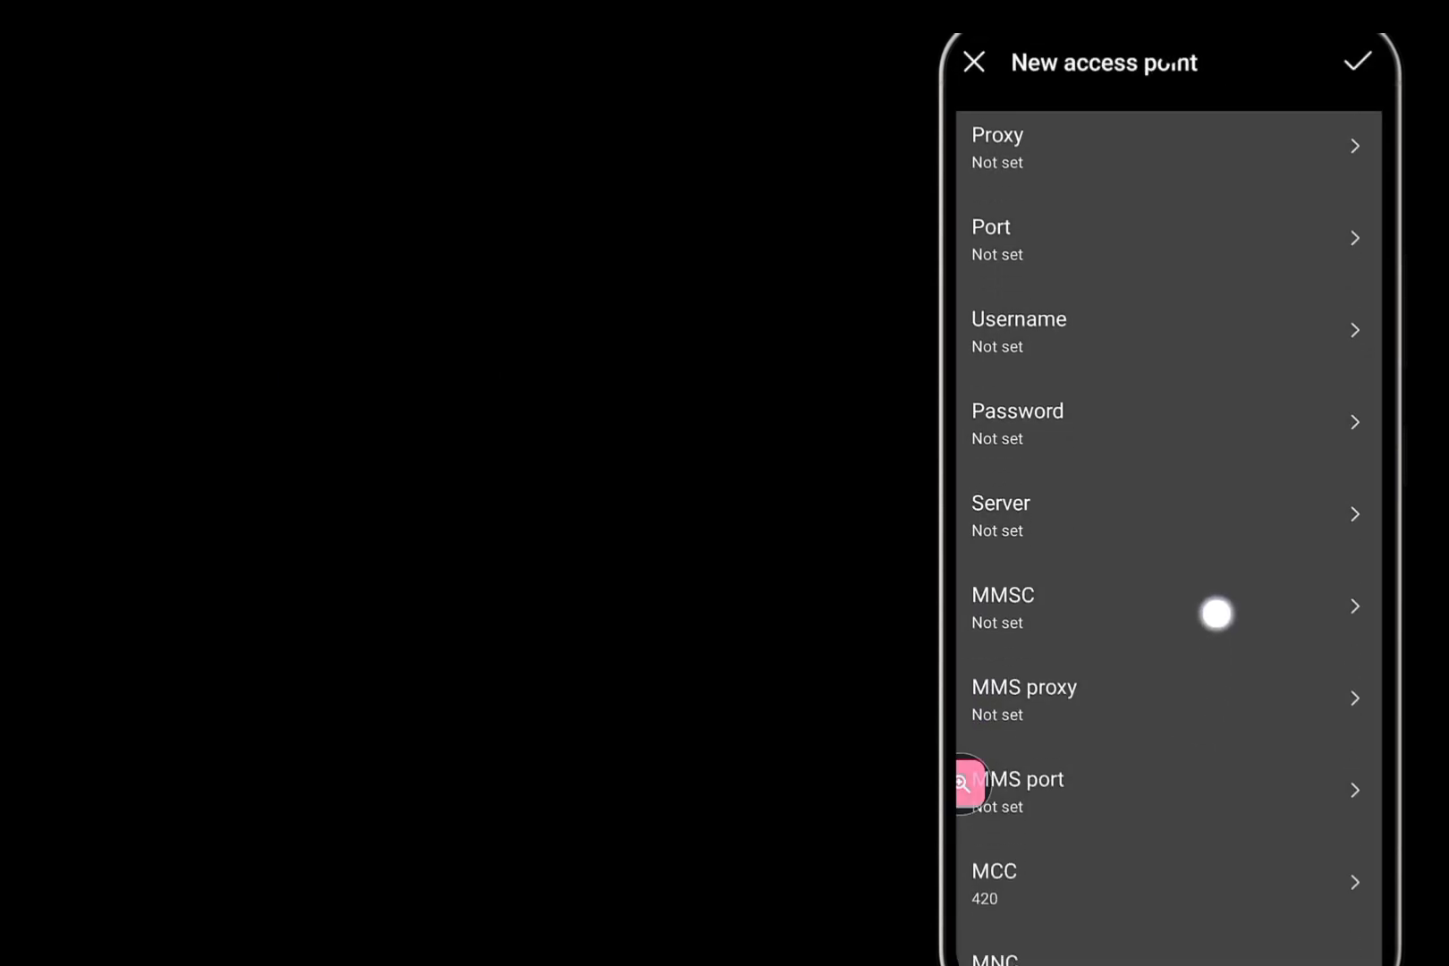
scroll("down", 3)
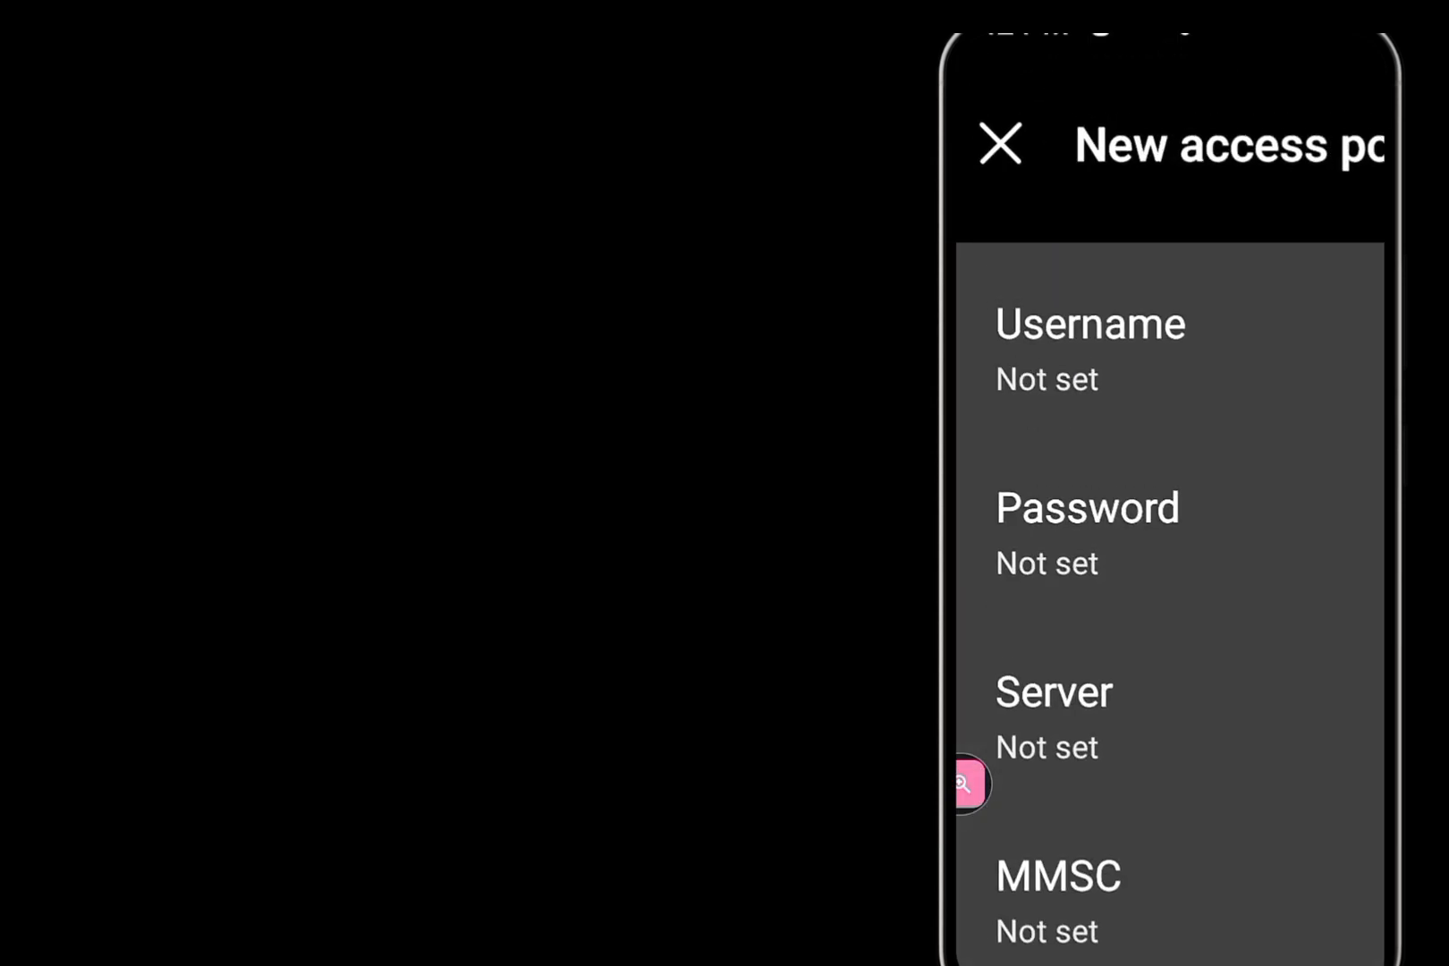
Step: Set the access point's username to bizuser
left_click(1092, 347)
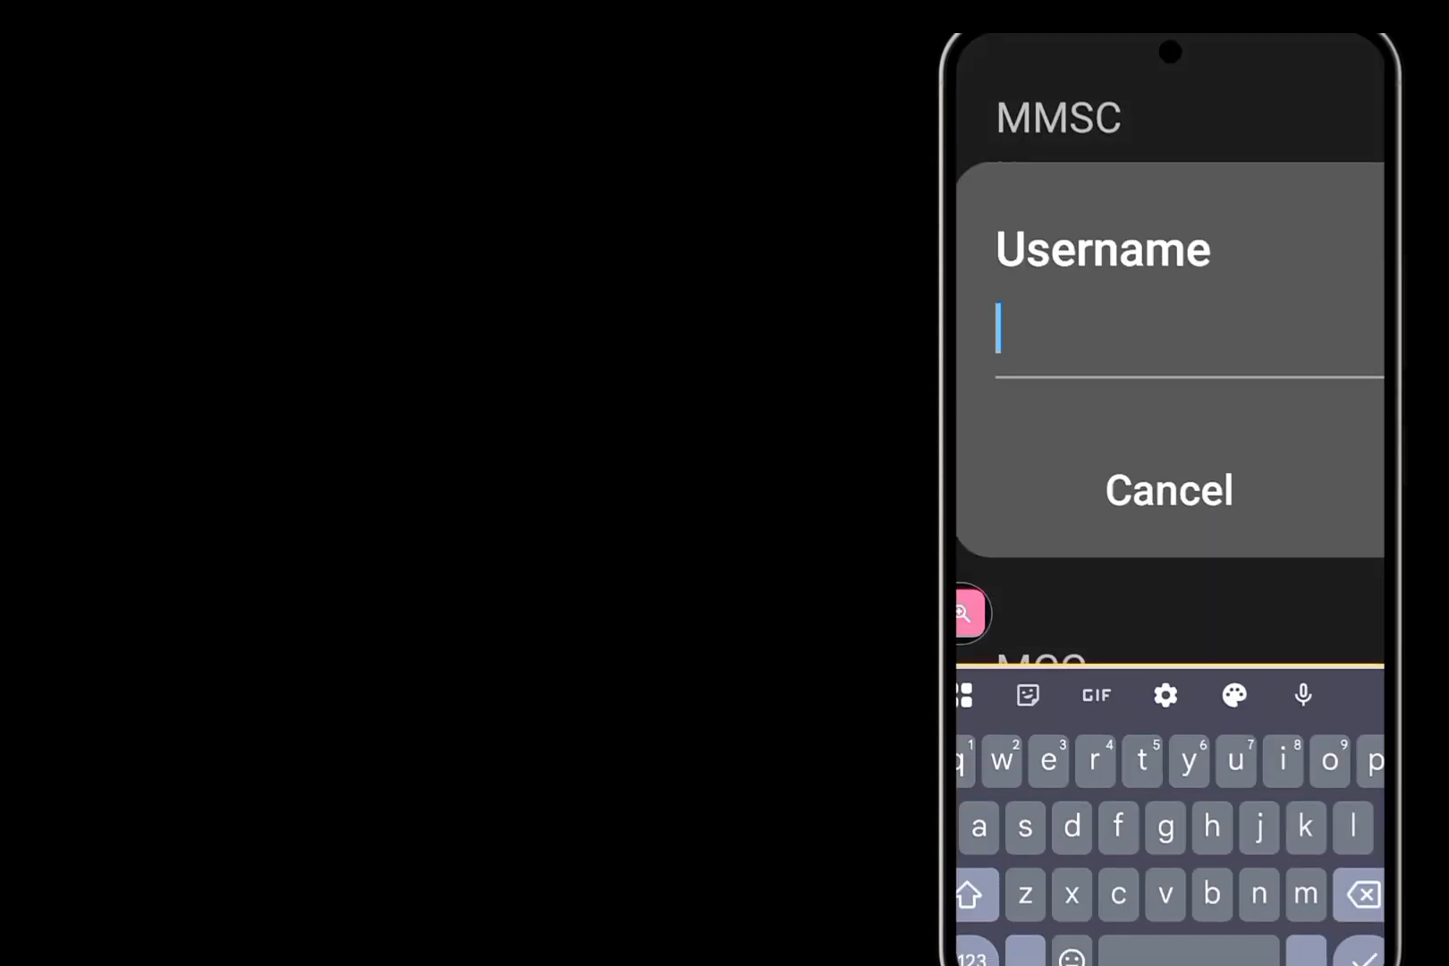
type("biz")
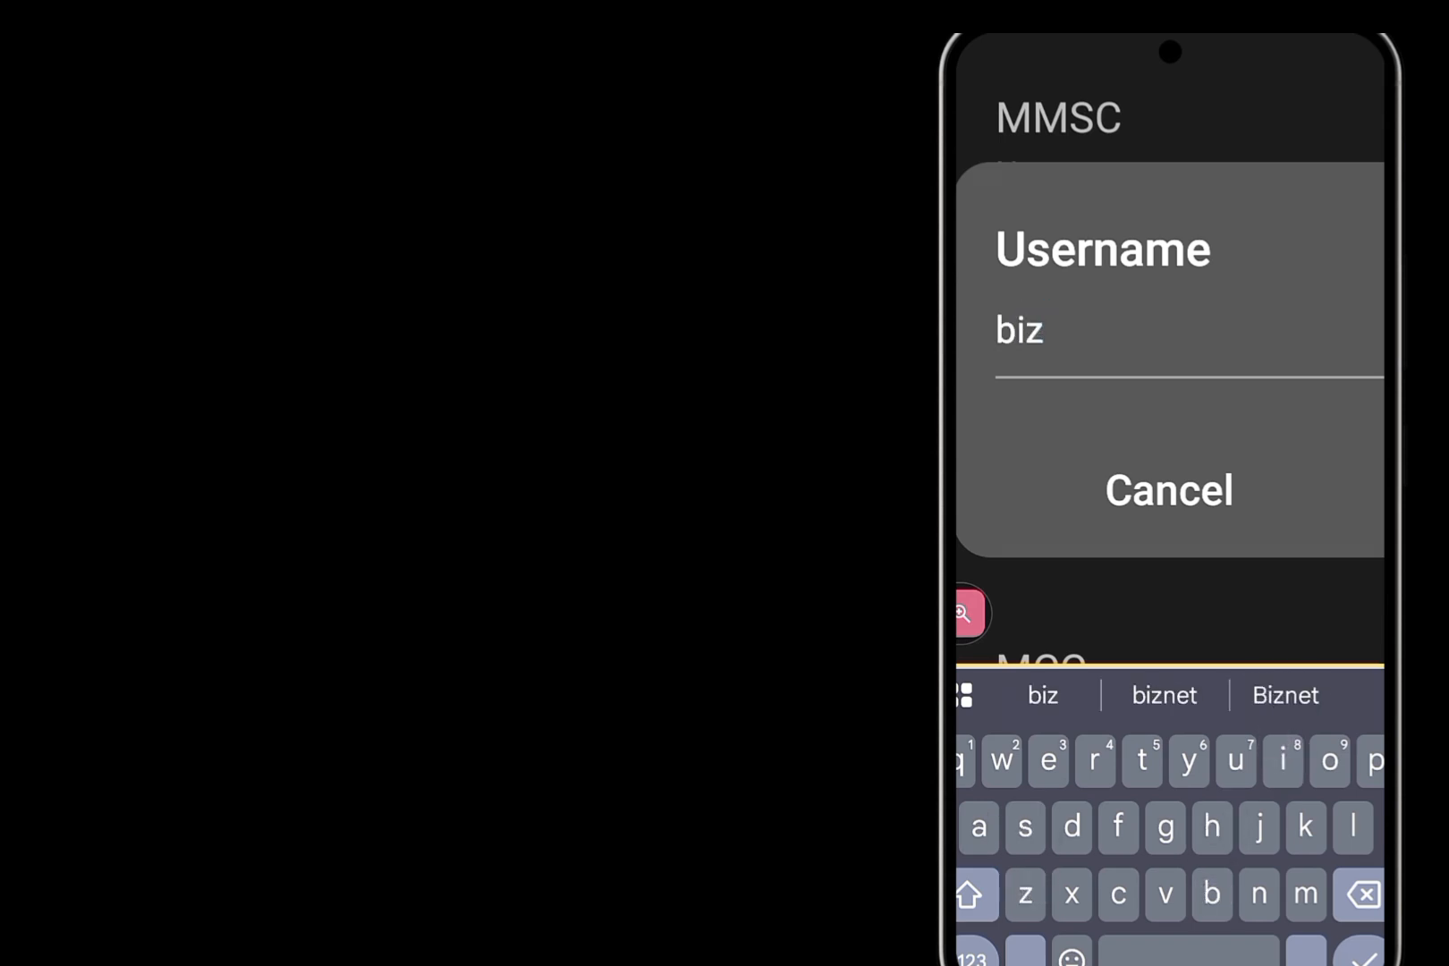
type("user")
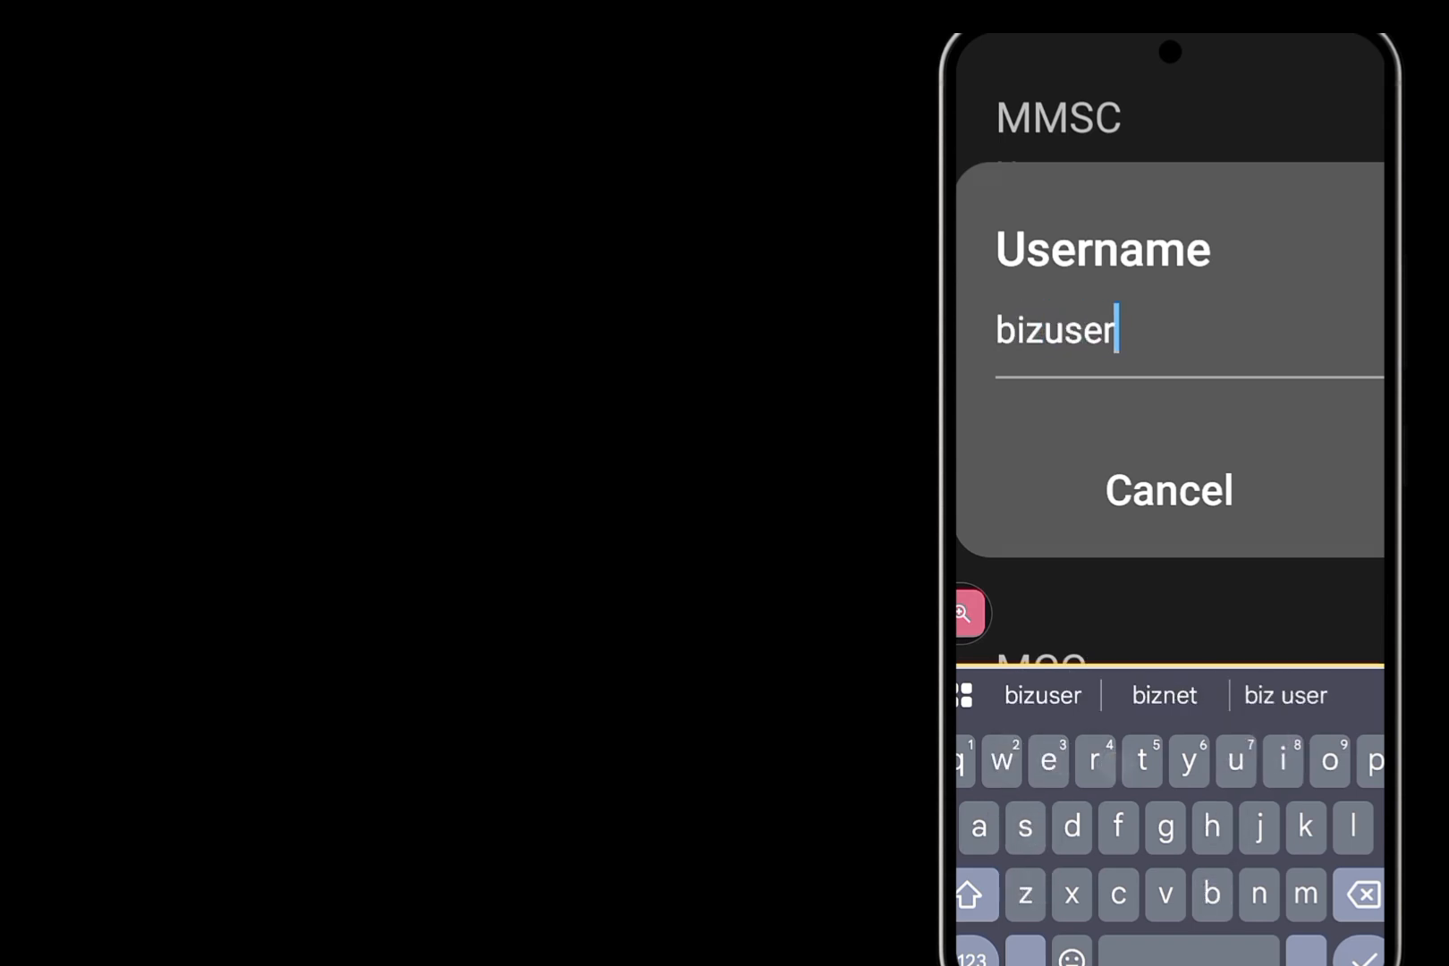
double_click(1057, 329)
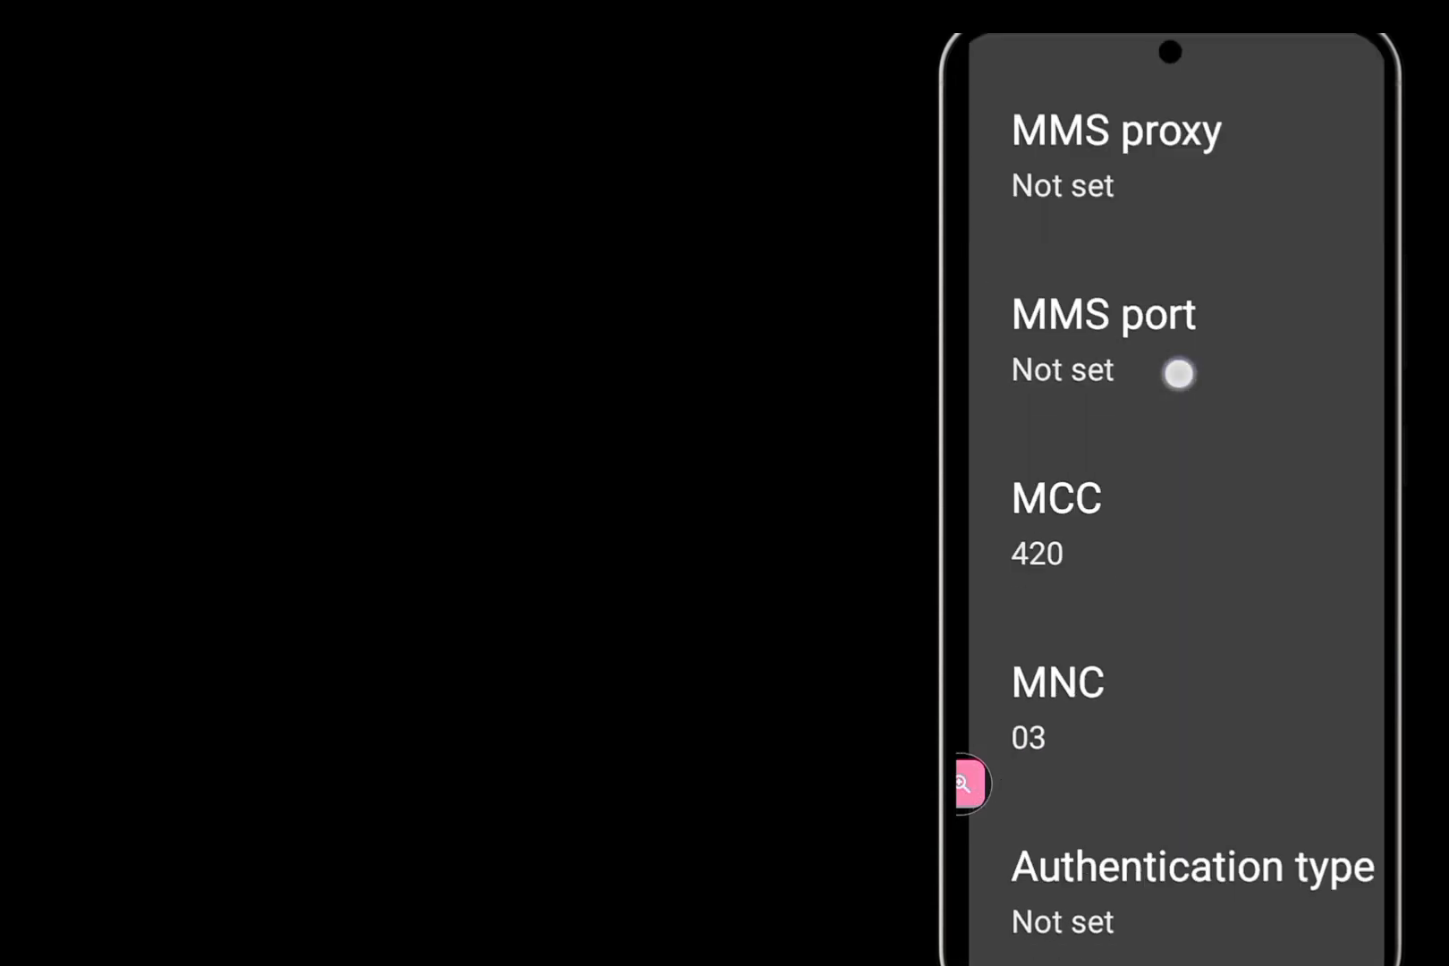
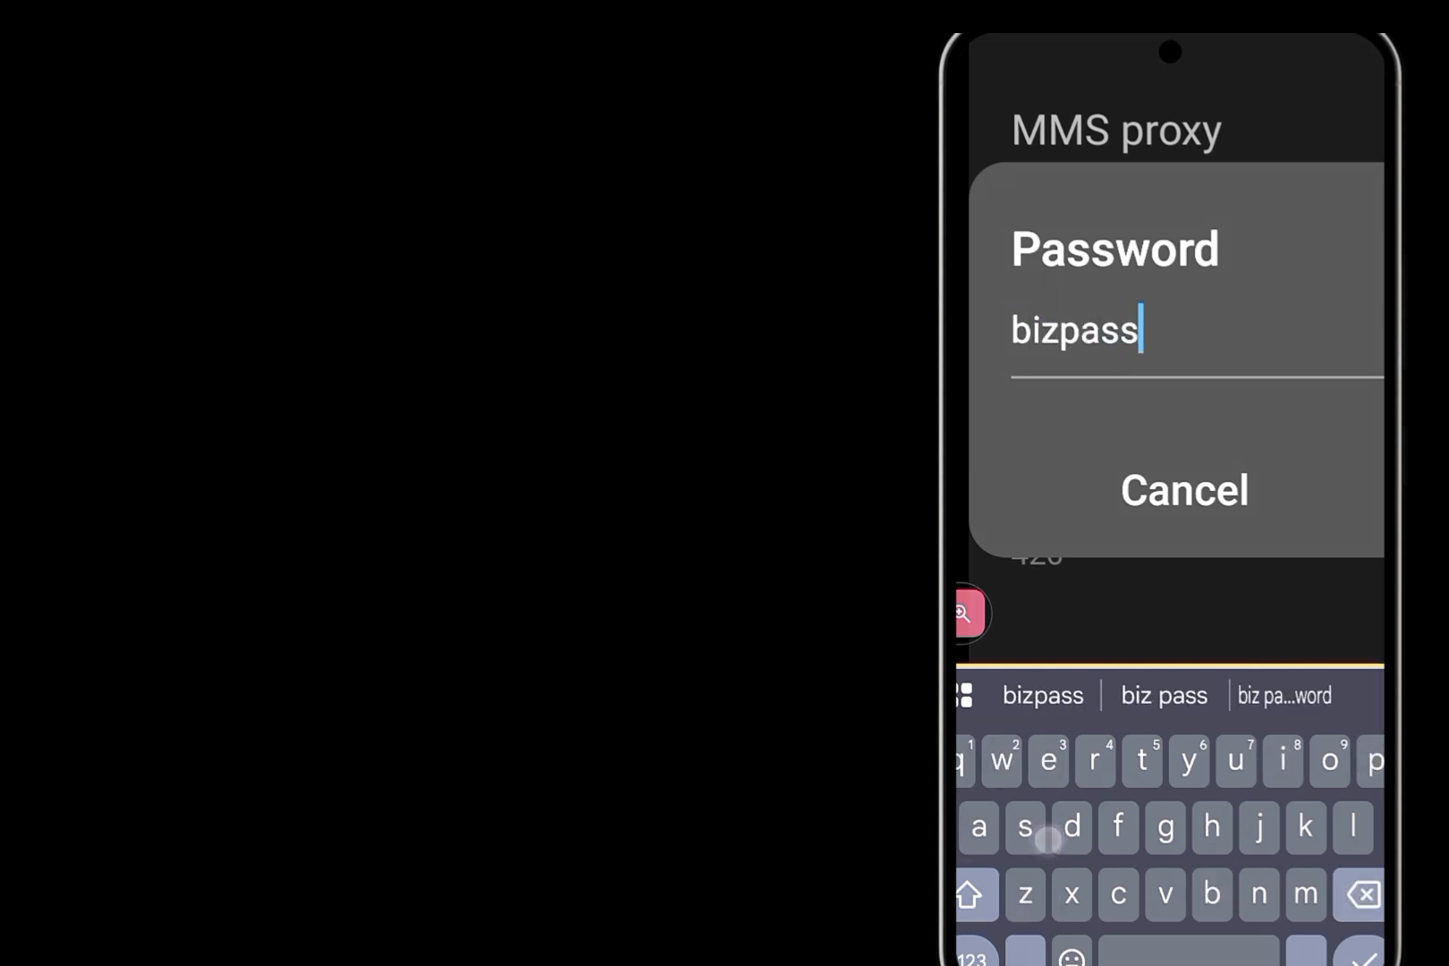
Step: Enter the access point's password and return to the form near Server
left_click(1091, 329)
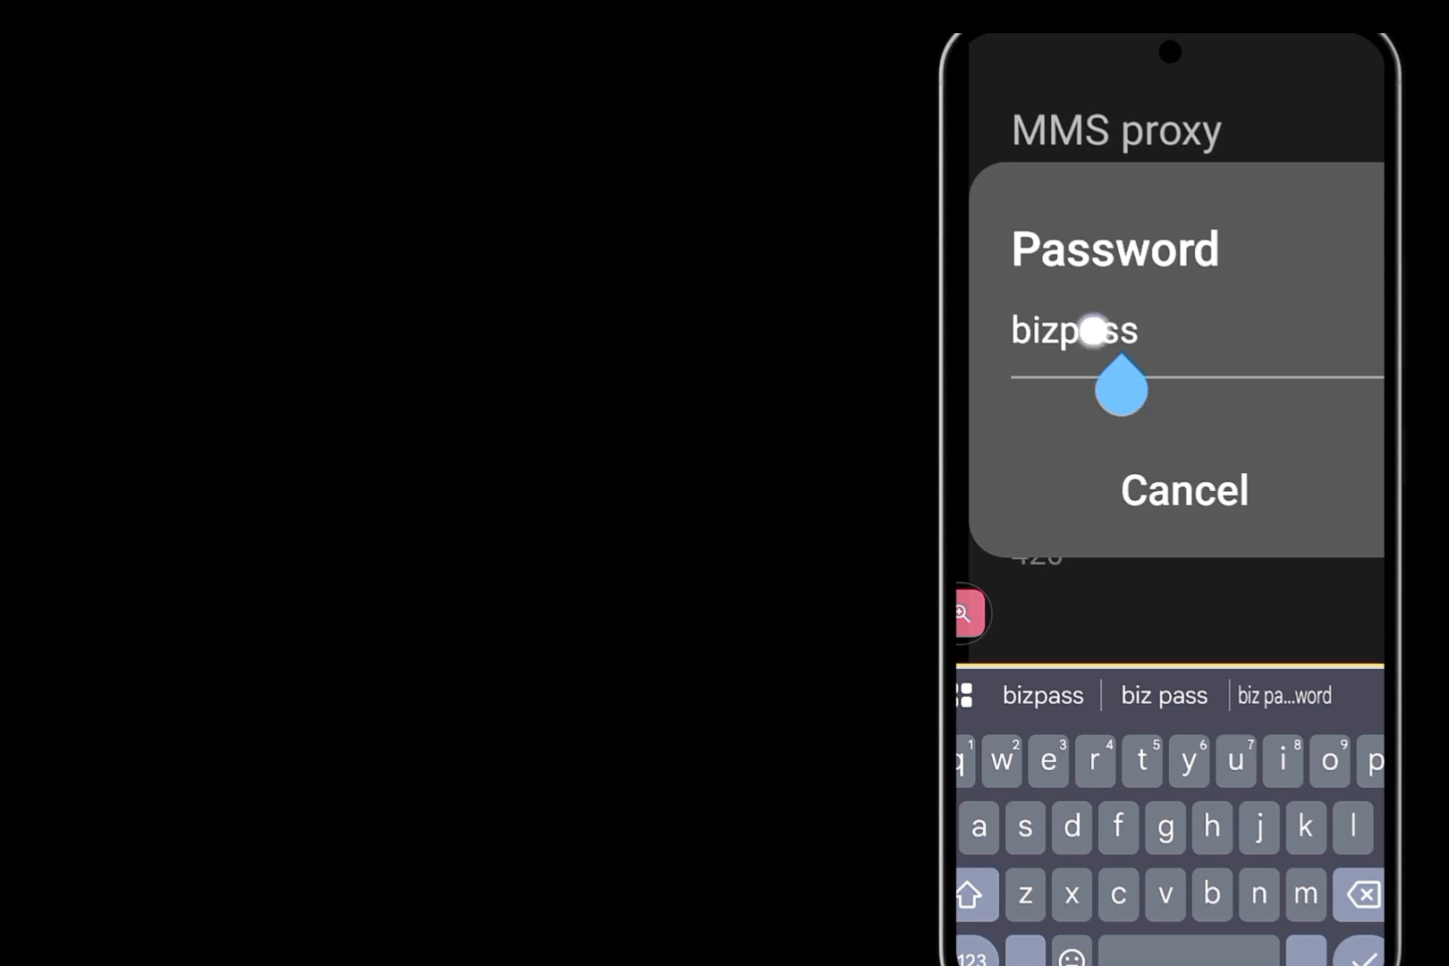
double_click(1076, 329)
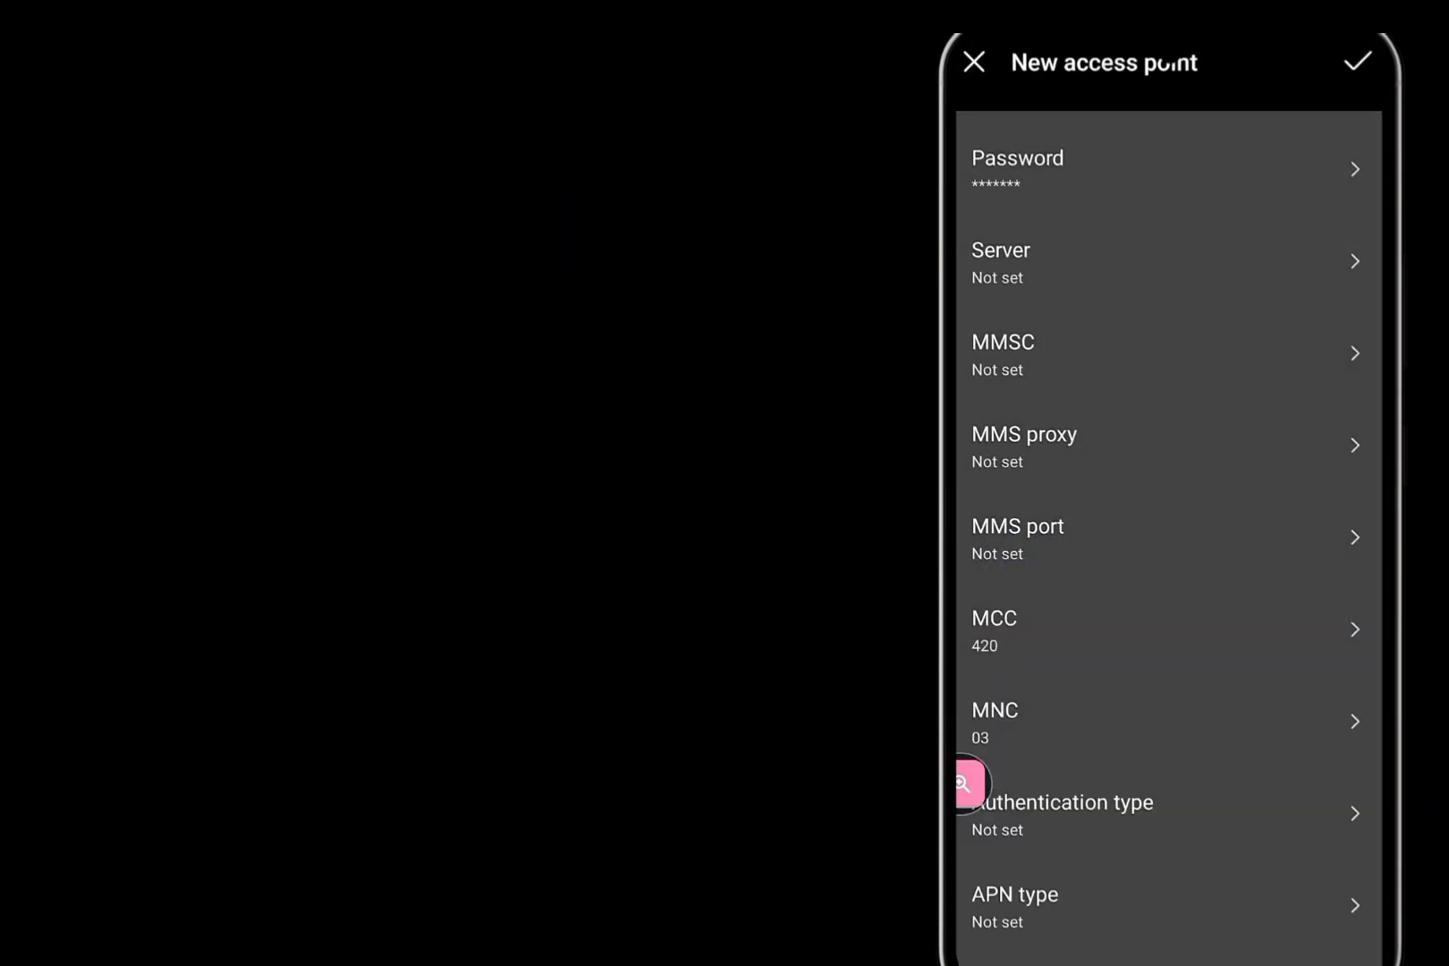
scroll("down", 3)
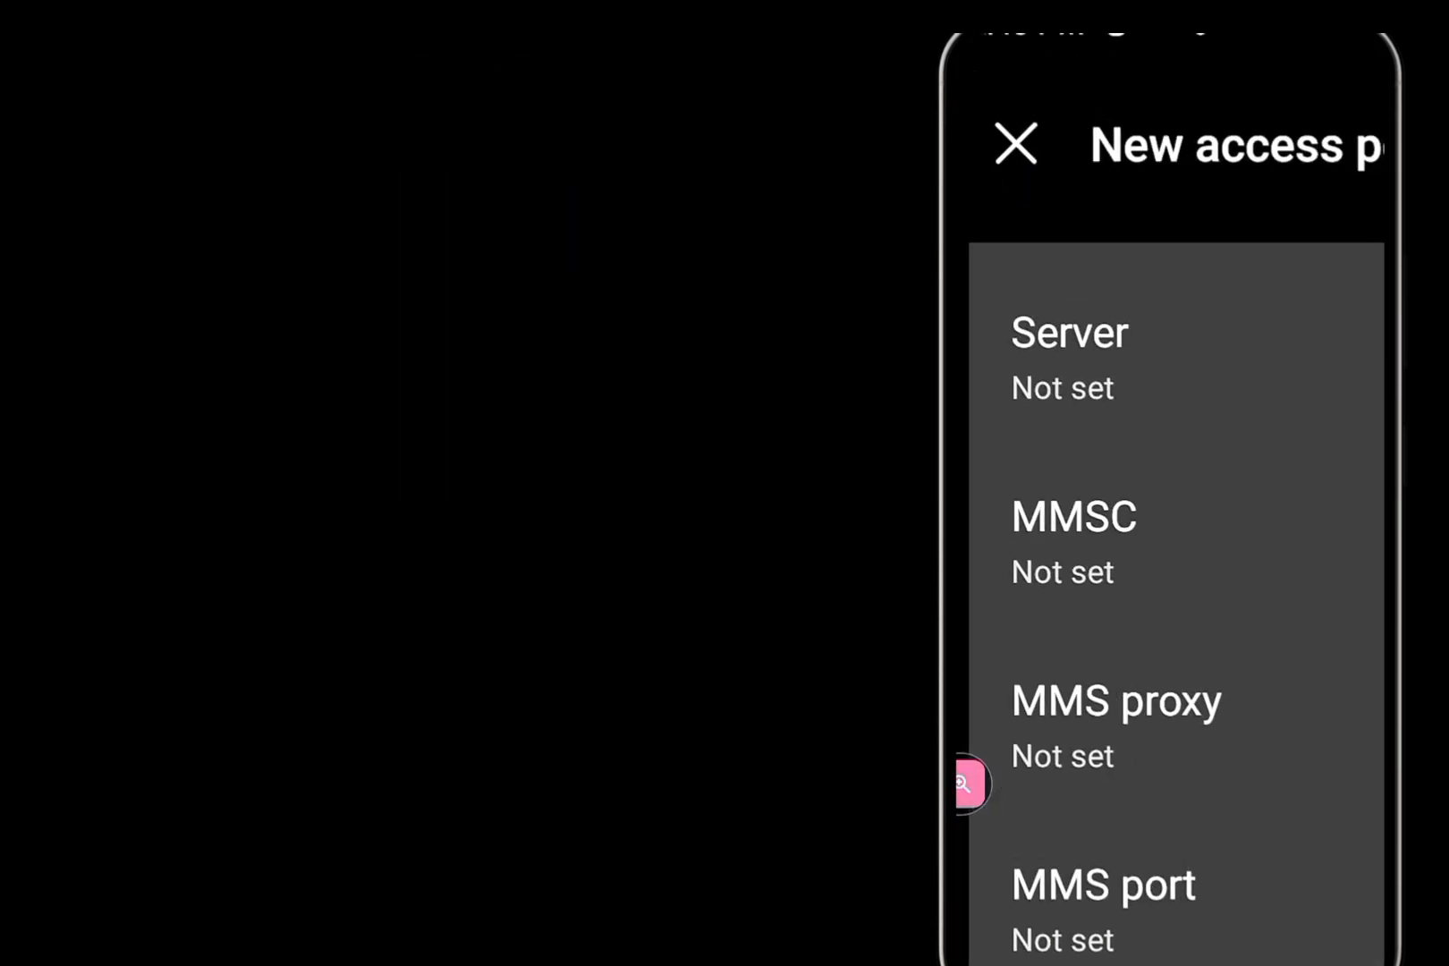
left_click(1069, 334)
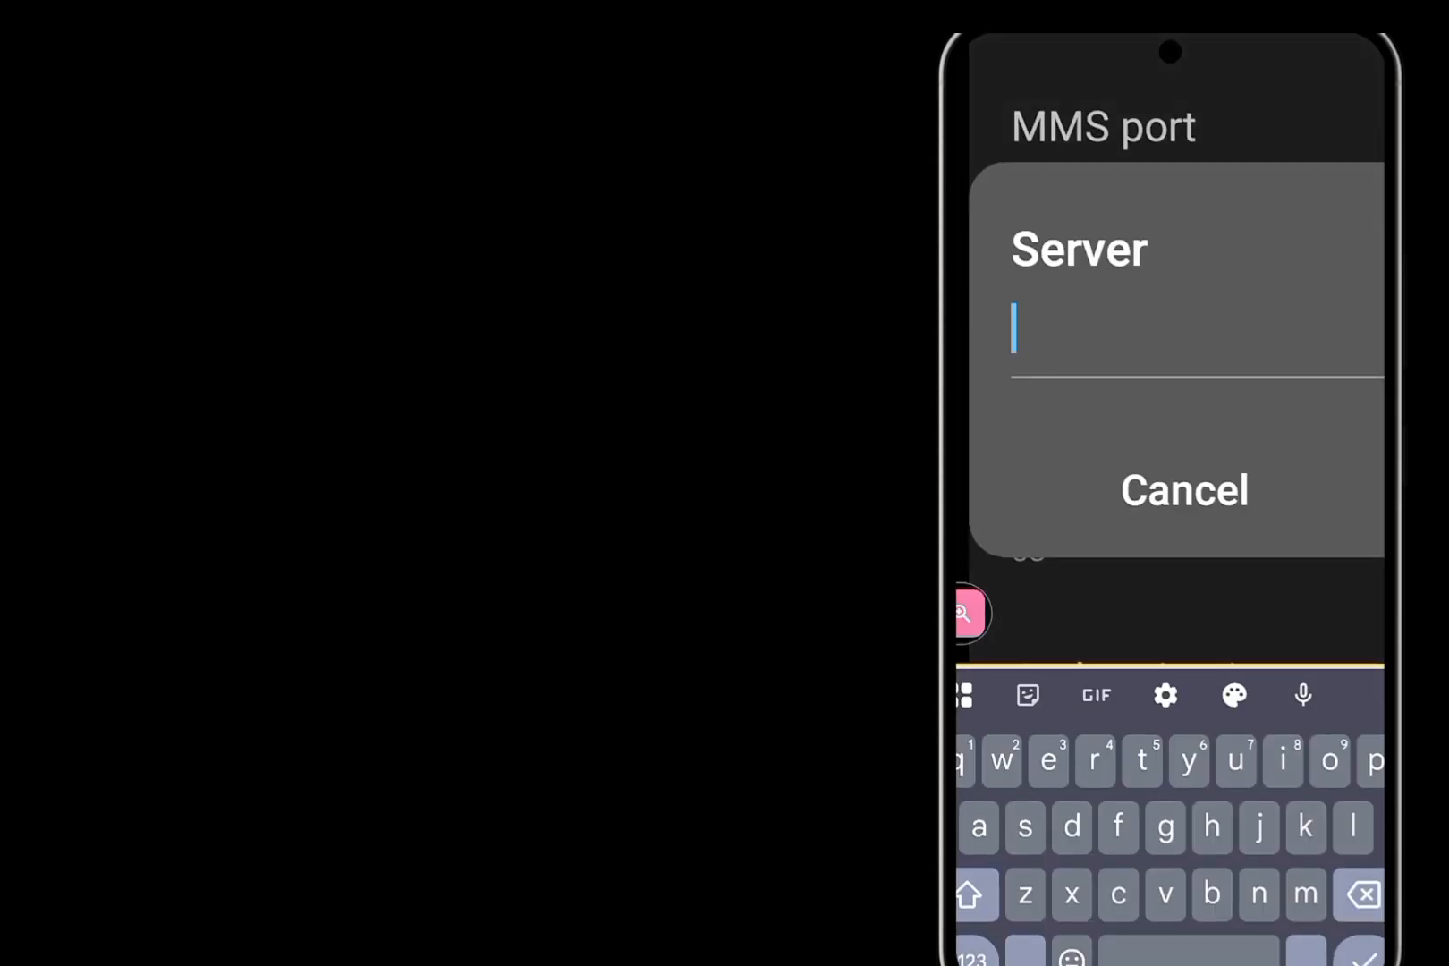
type("www.Google.")
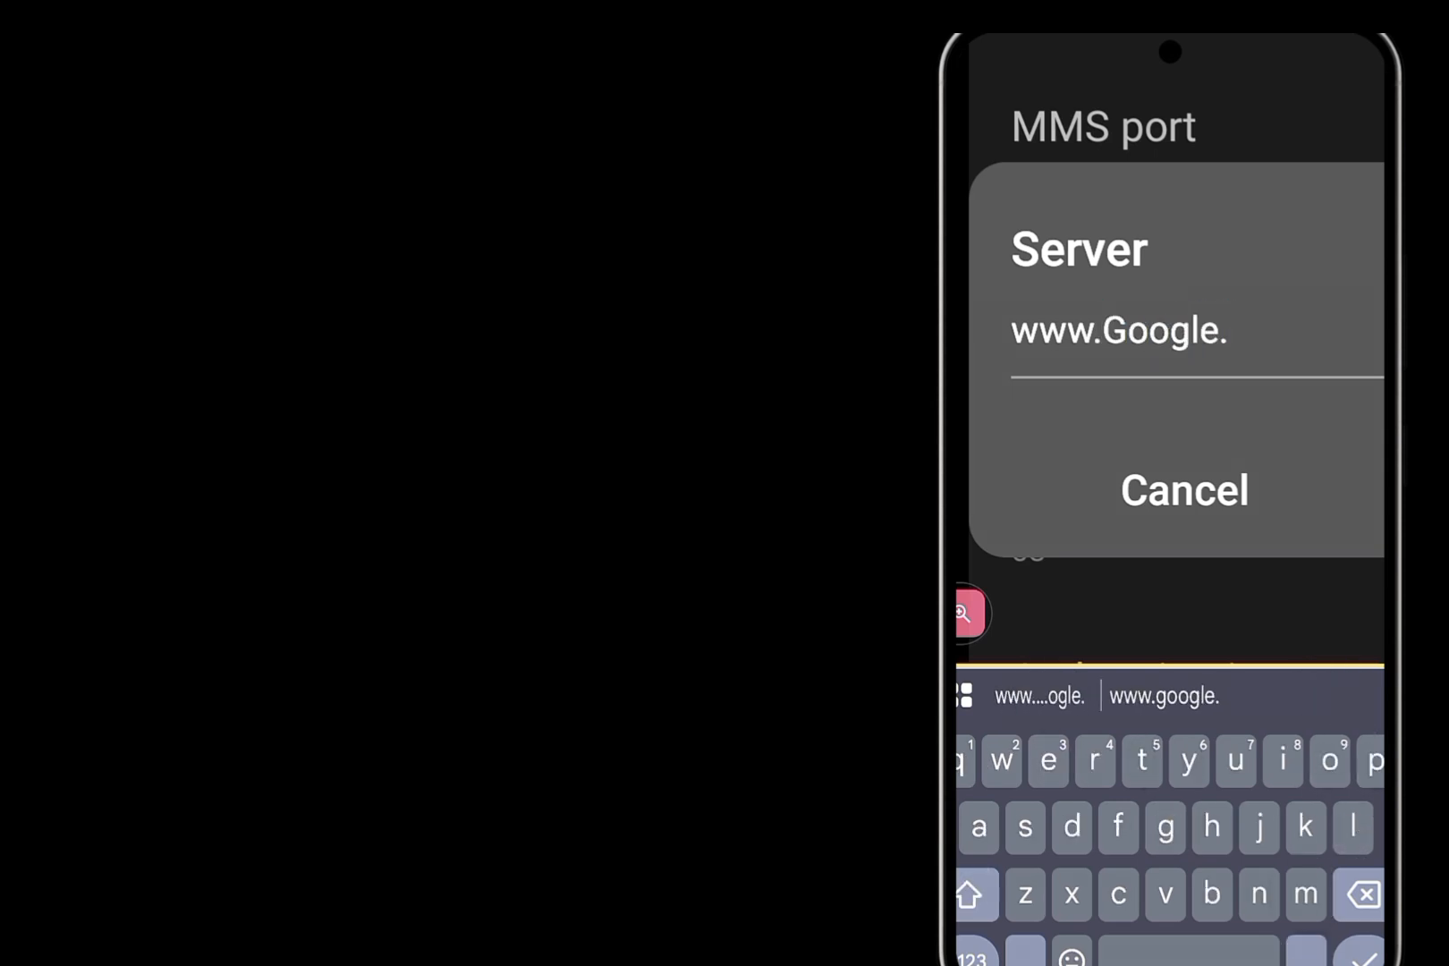
type("com")
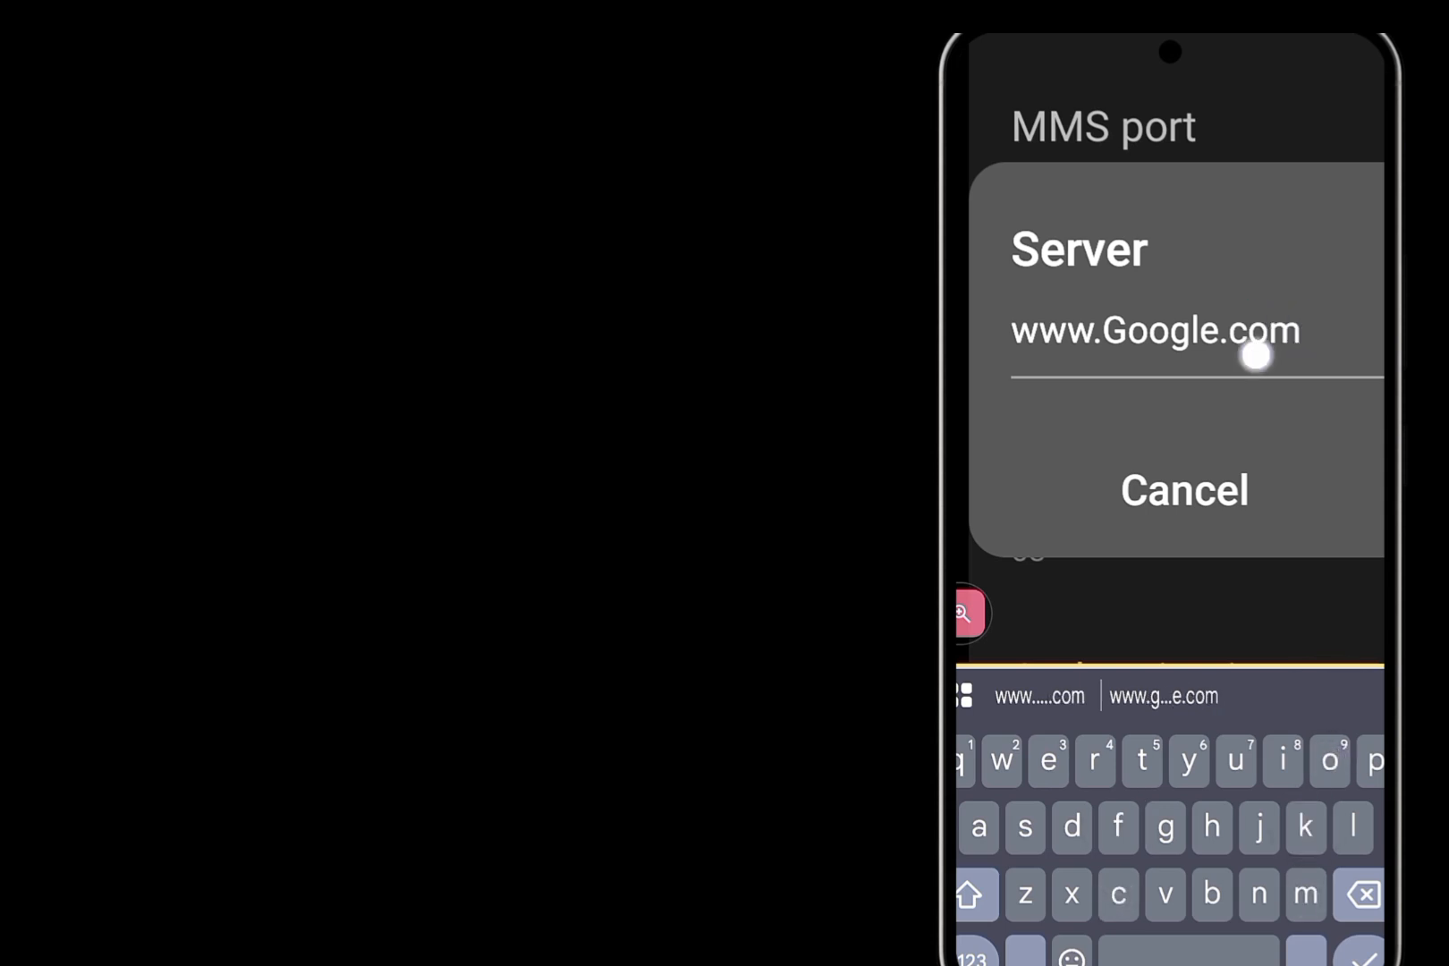
double_click(1156, 329)
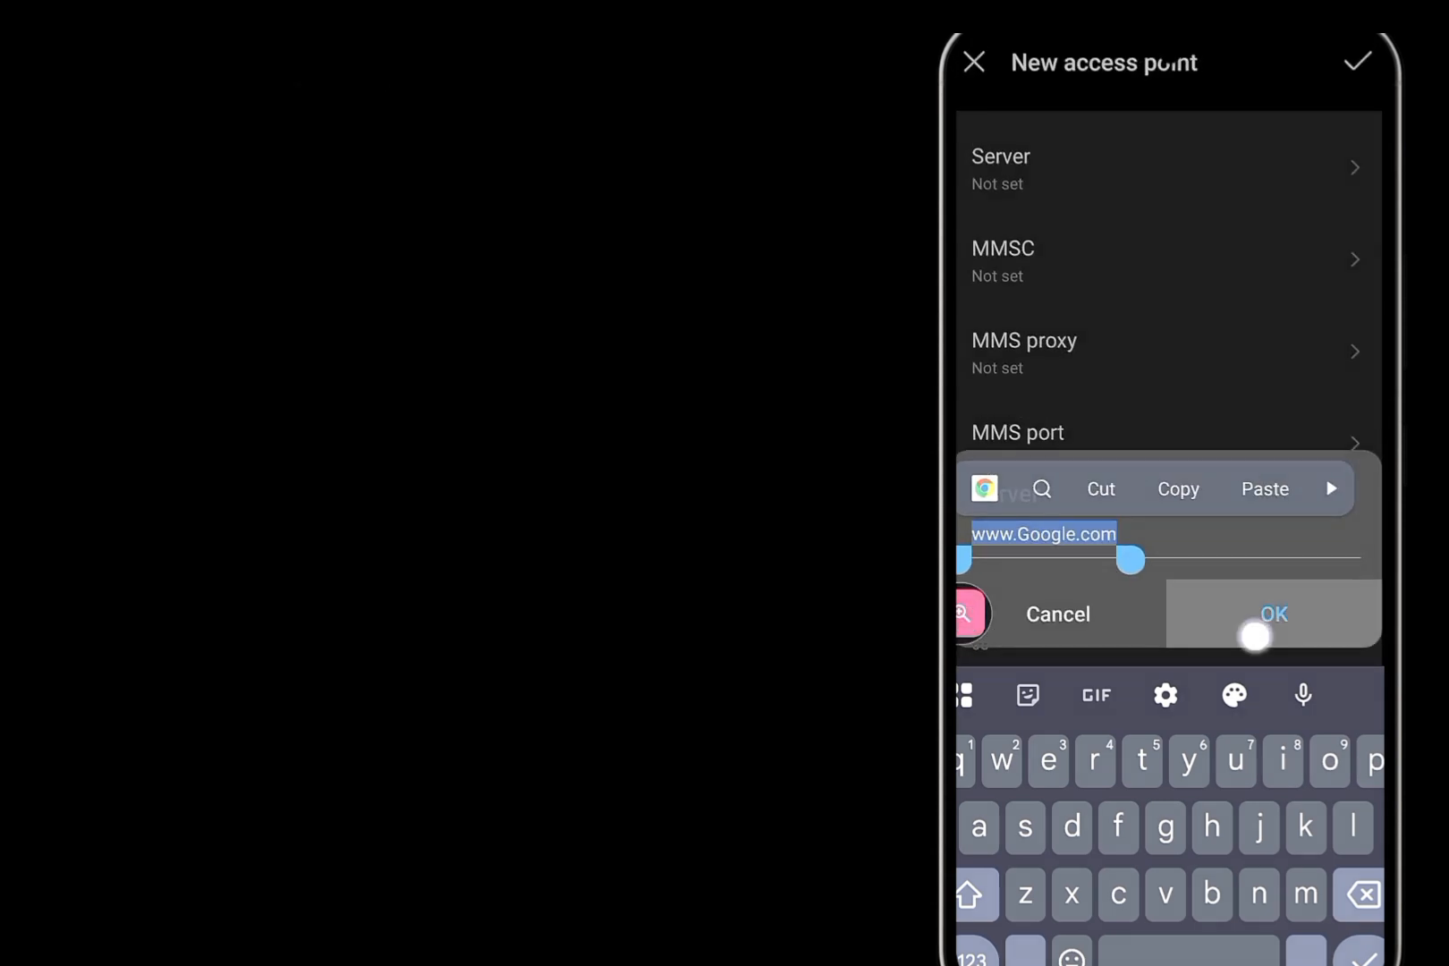
left_click(1273, 613)
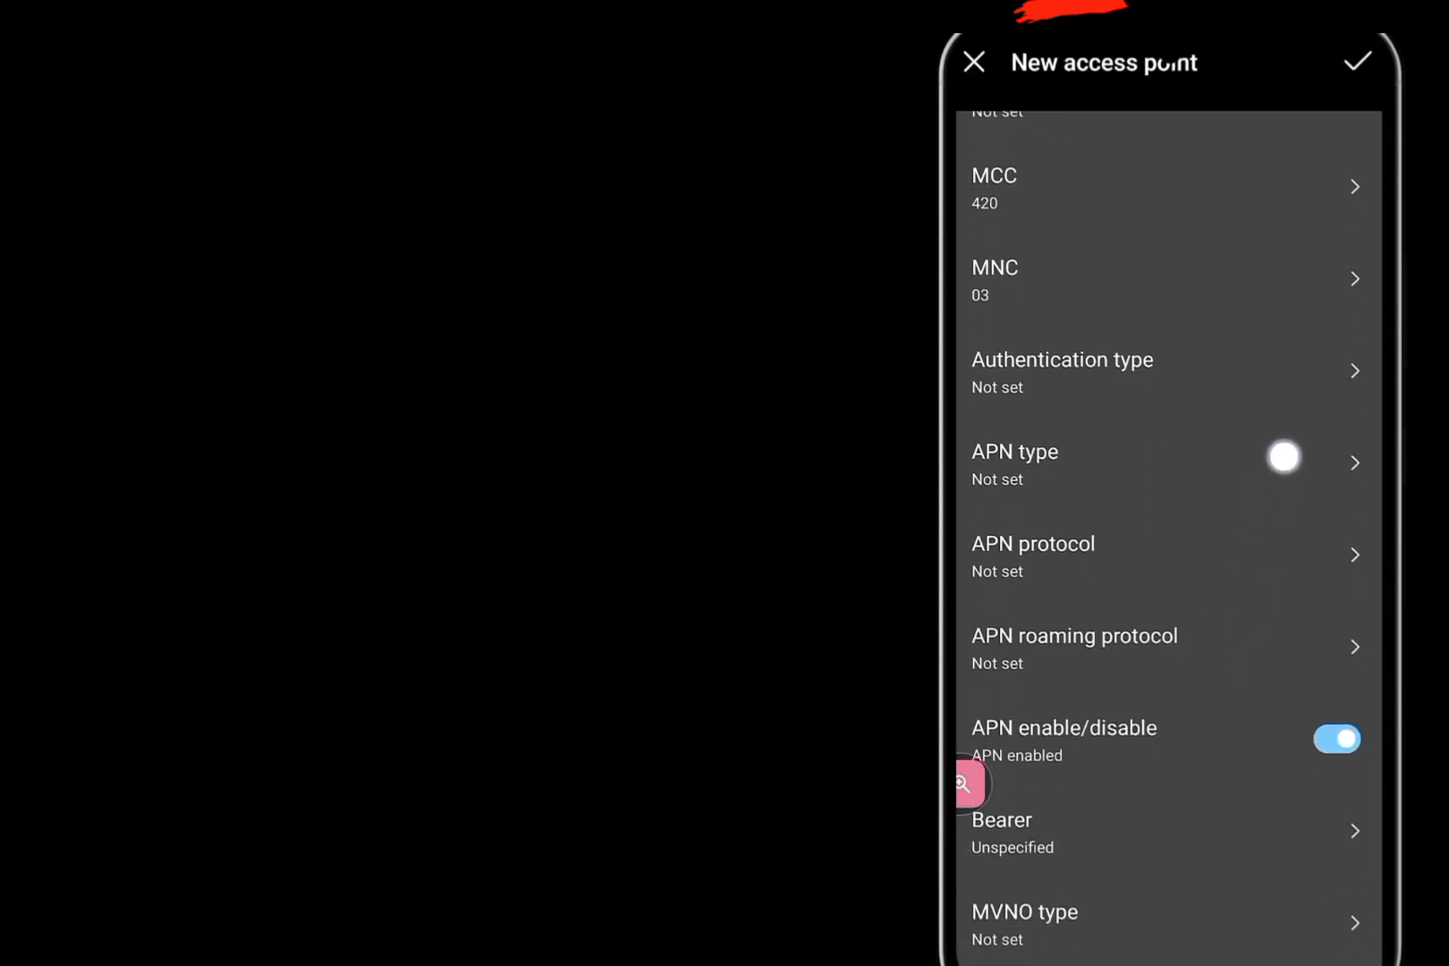
scroll("down", 3)
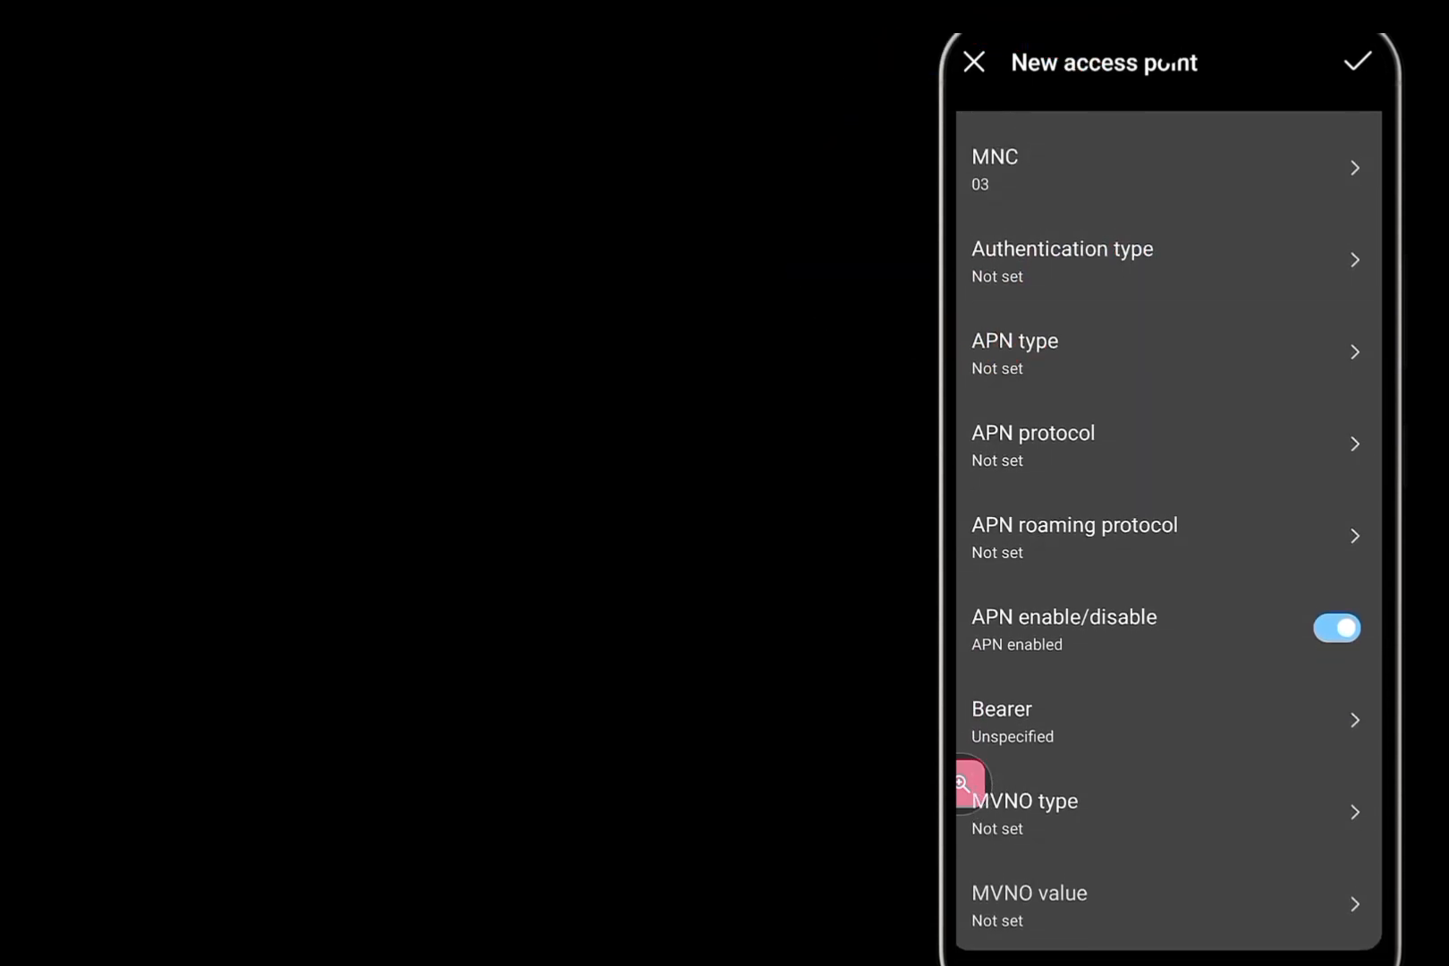
Step: Enter the APN type default,supl using the keyboard suggestion and confirm it
left_click(1014, 352)
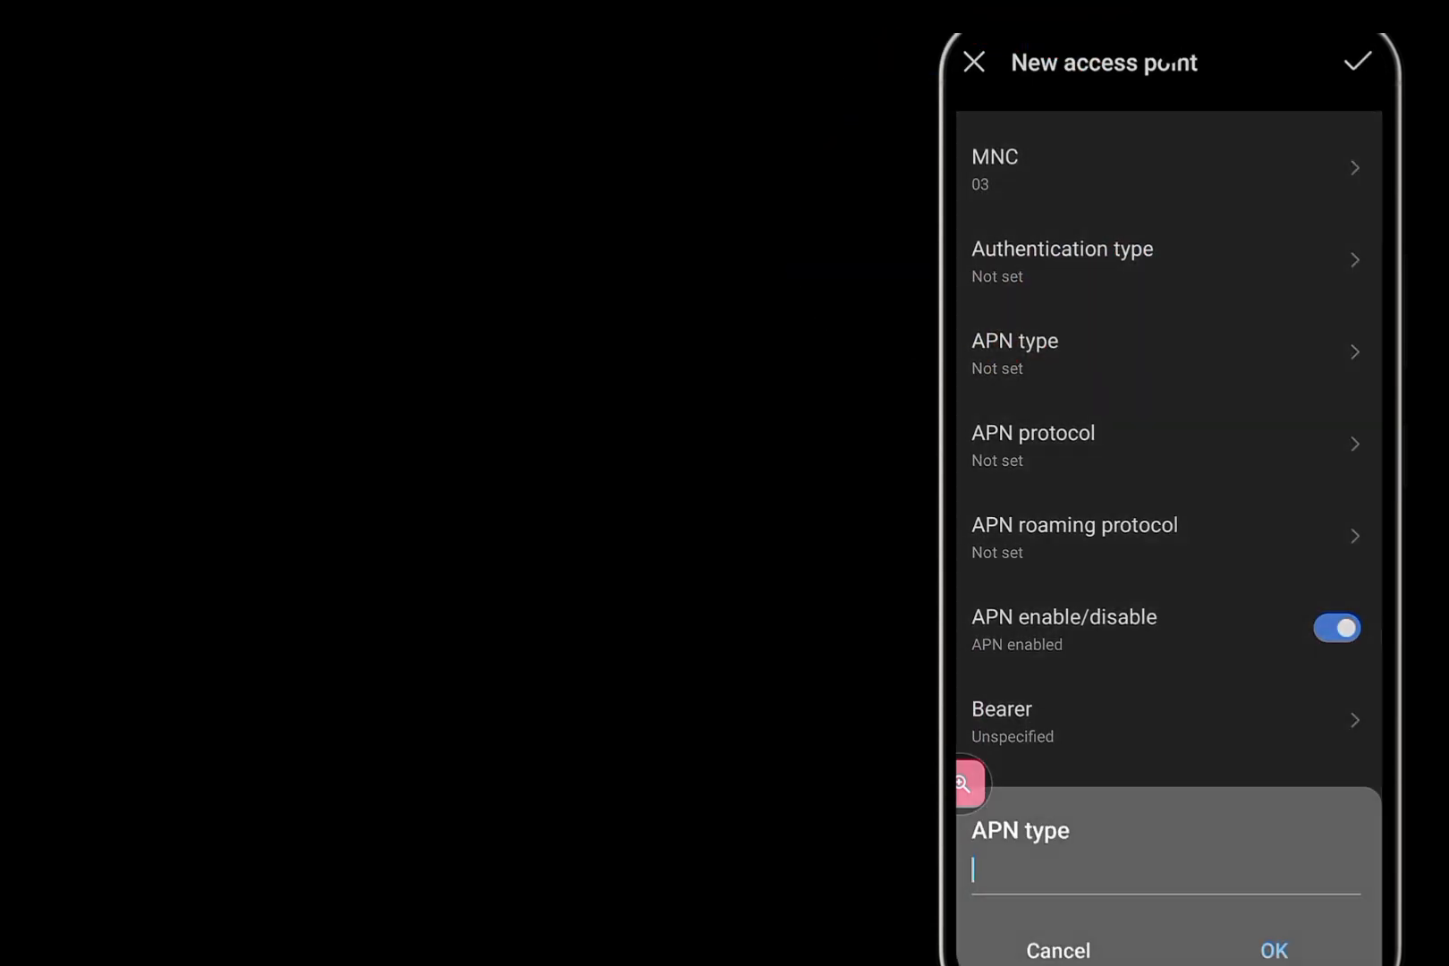
type("de")
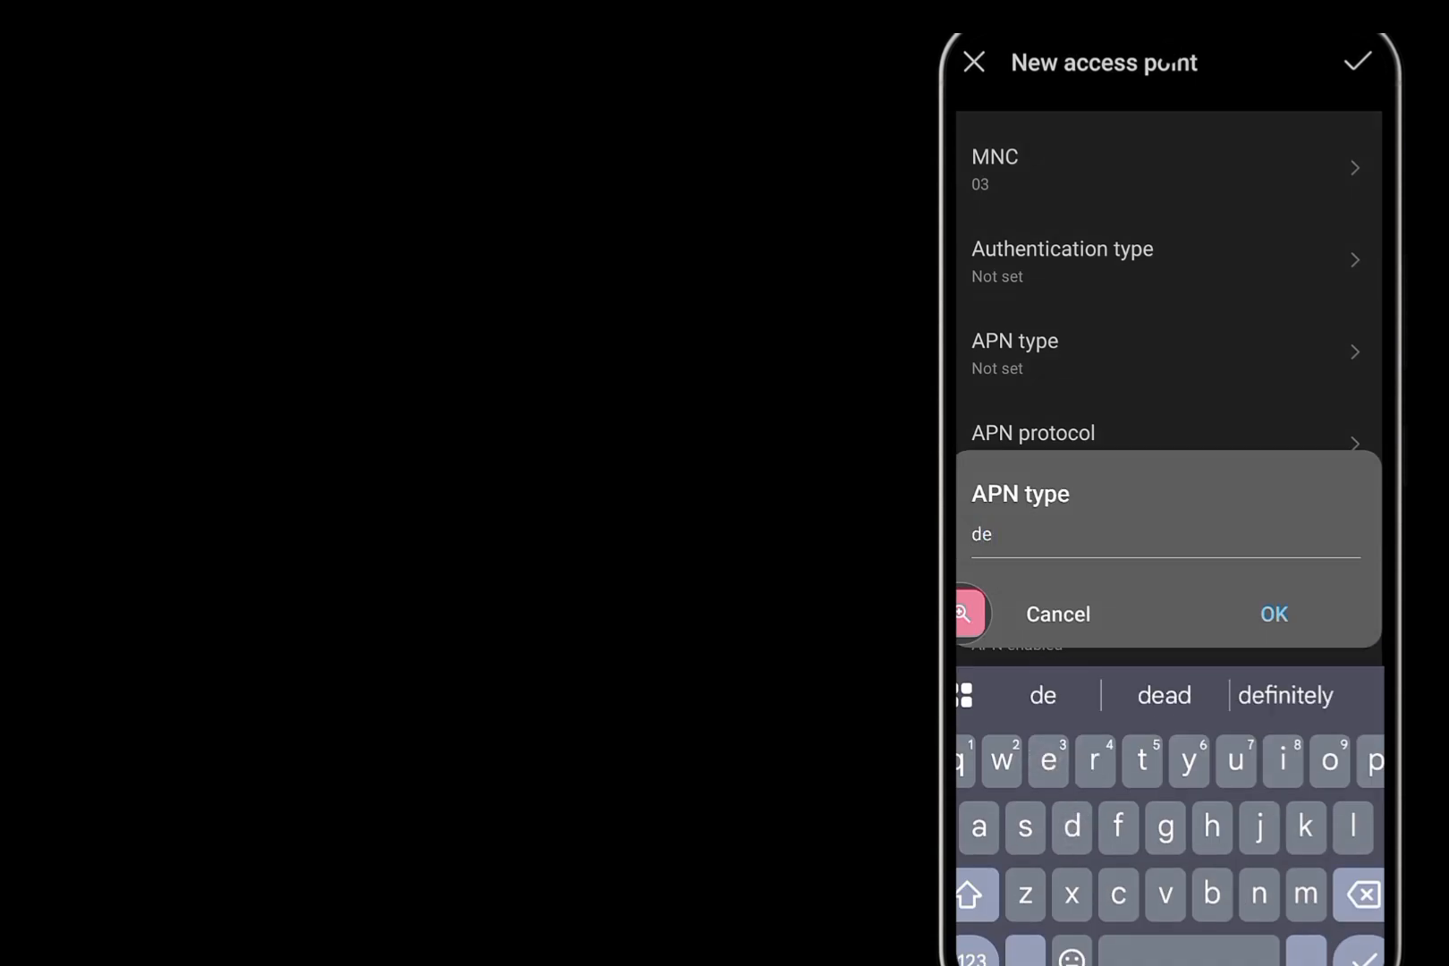
type("fu")
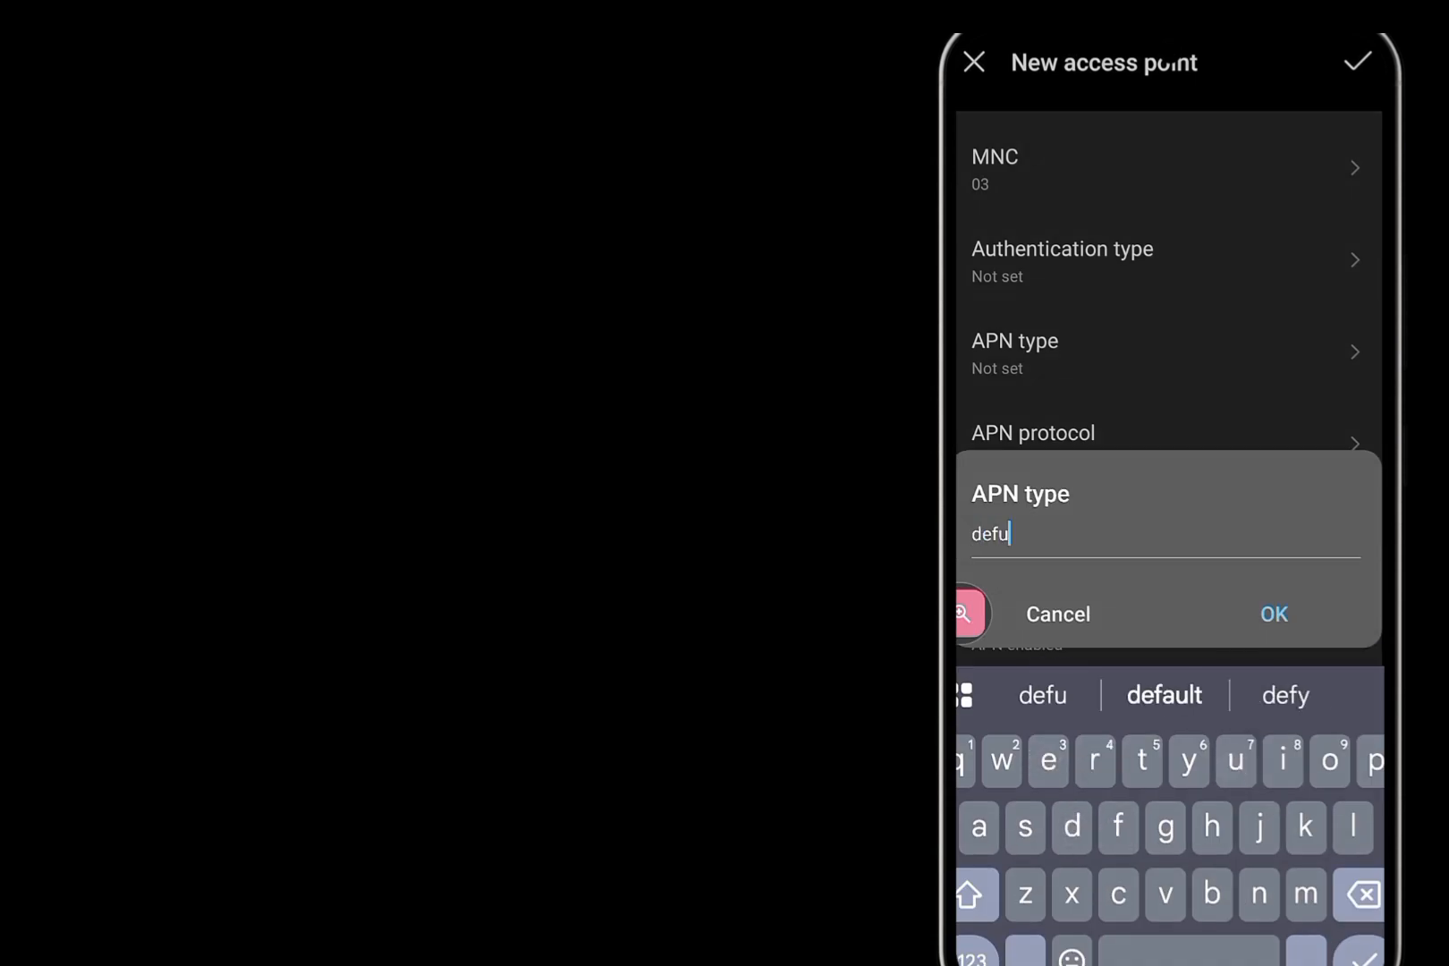
left_click(1163, 694)
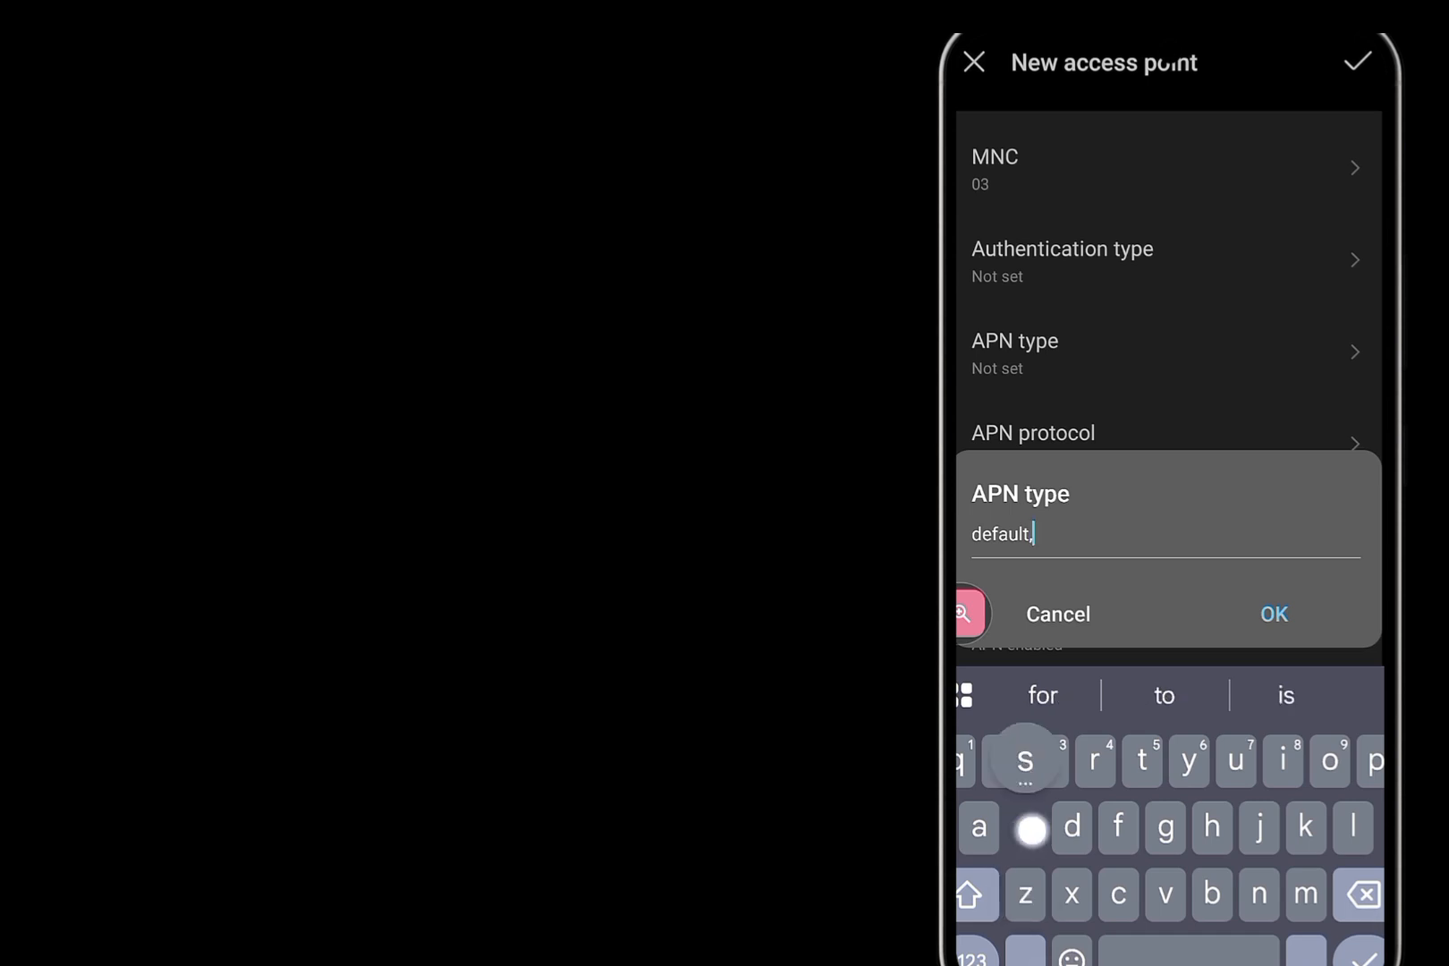
type("supl")
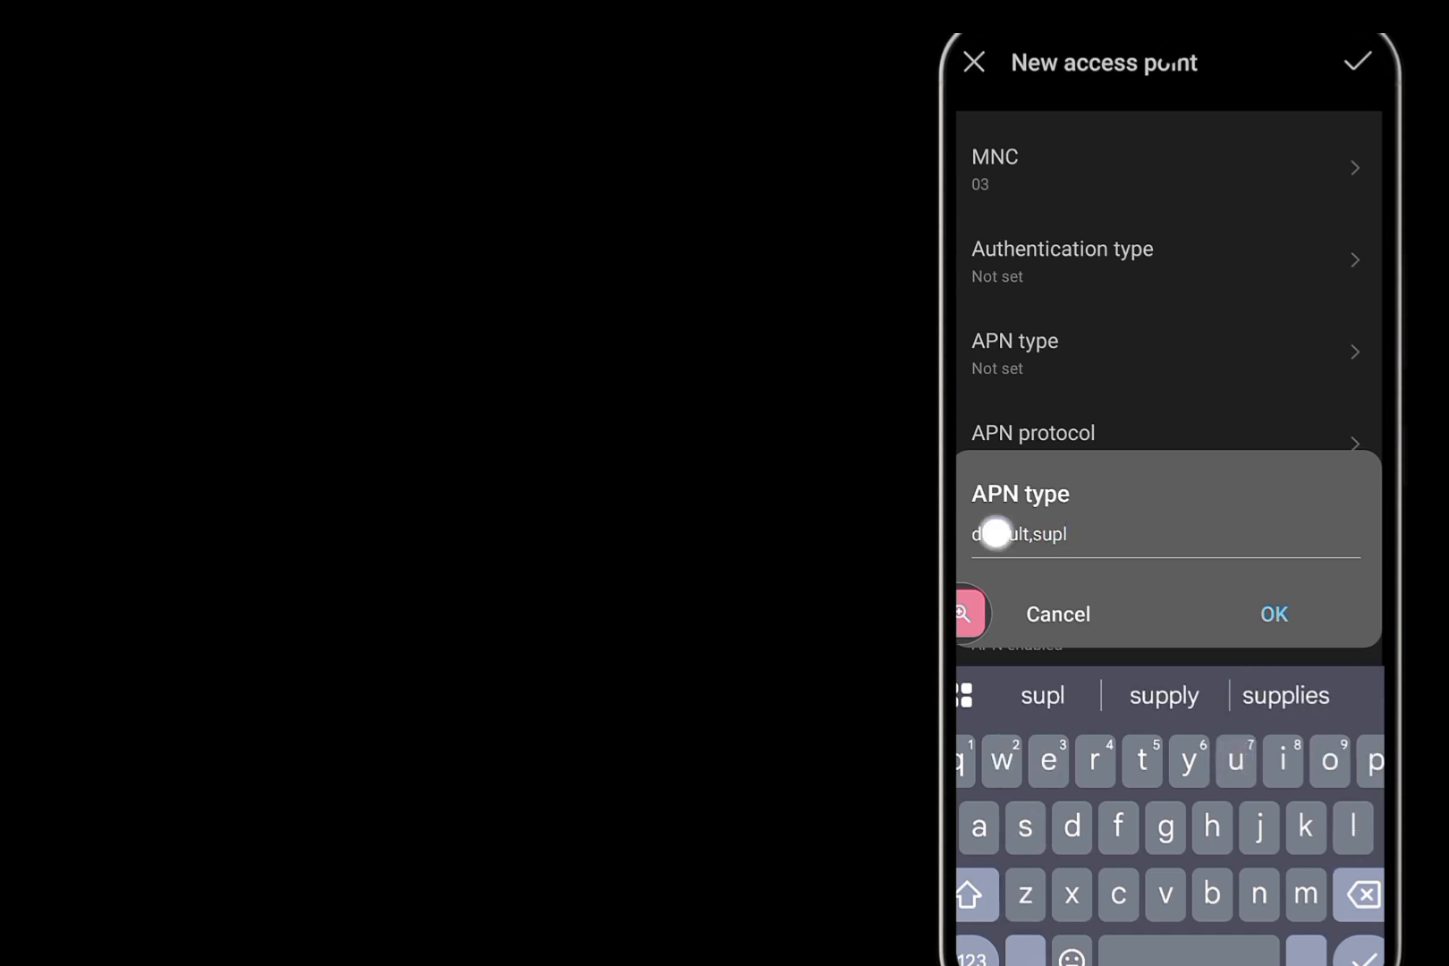
double_click(1016, 533)
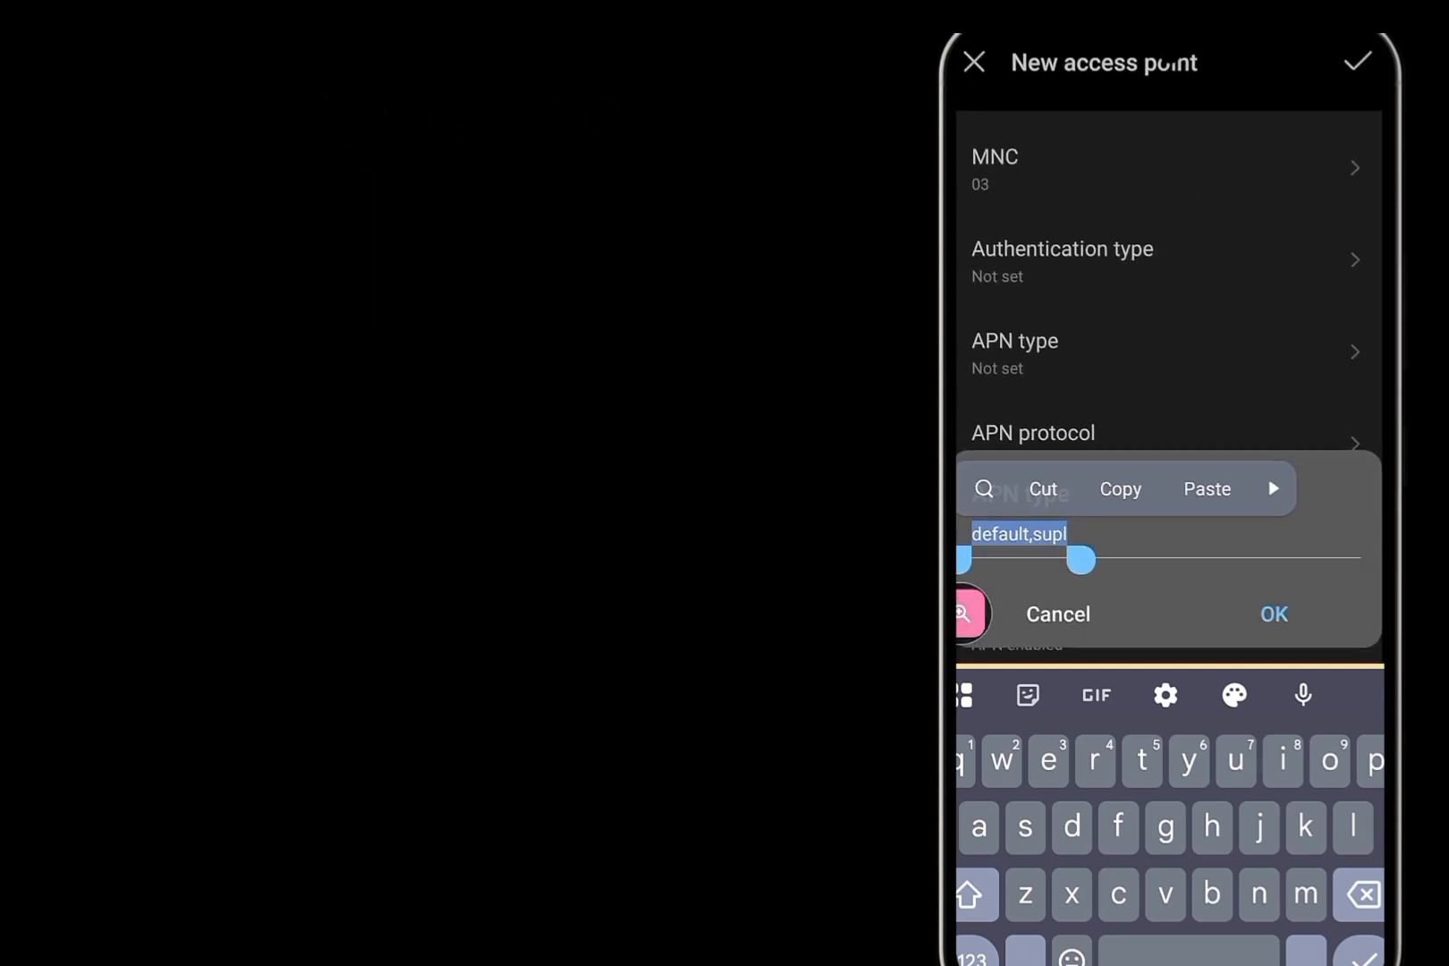
left_click(1274, 614)
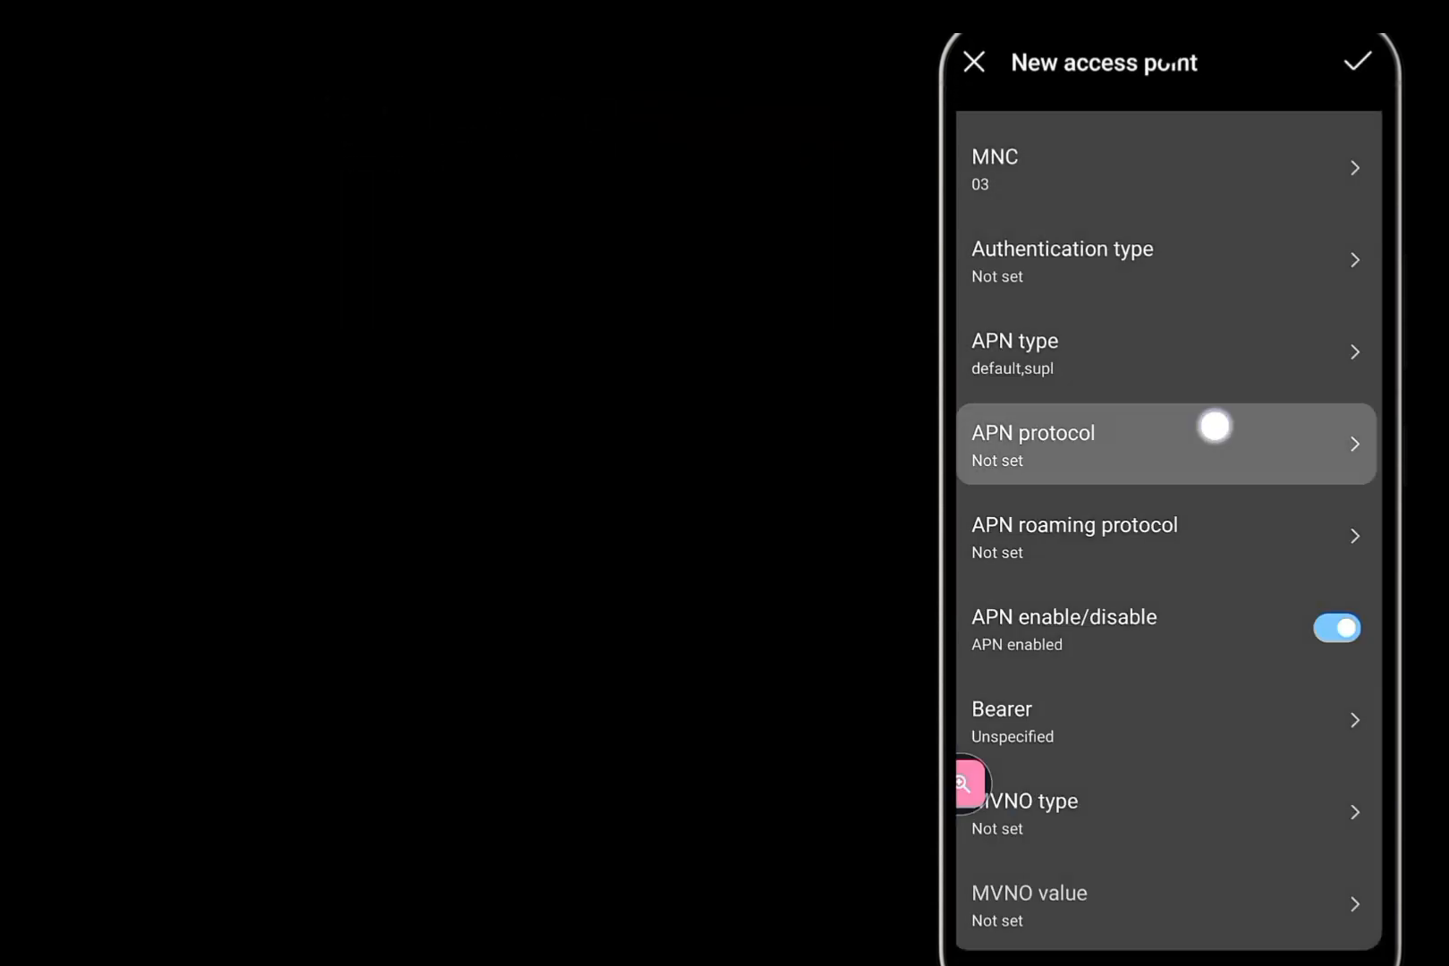
Step: Tick the bearers LTE, HSPAP, HSPA, UMTS, EDGE, GPRS, eHRPD, EVDO and 1xRTT and confirm
left_click(1034, 444)
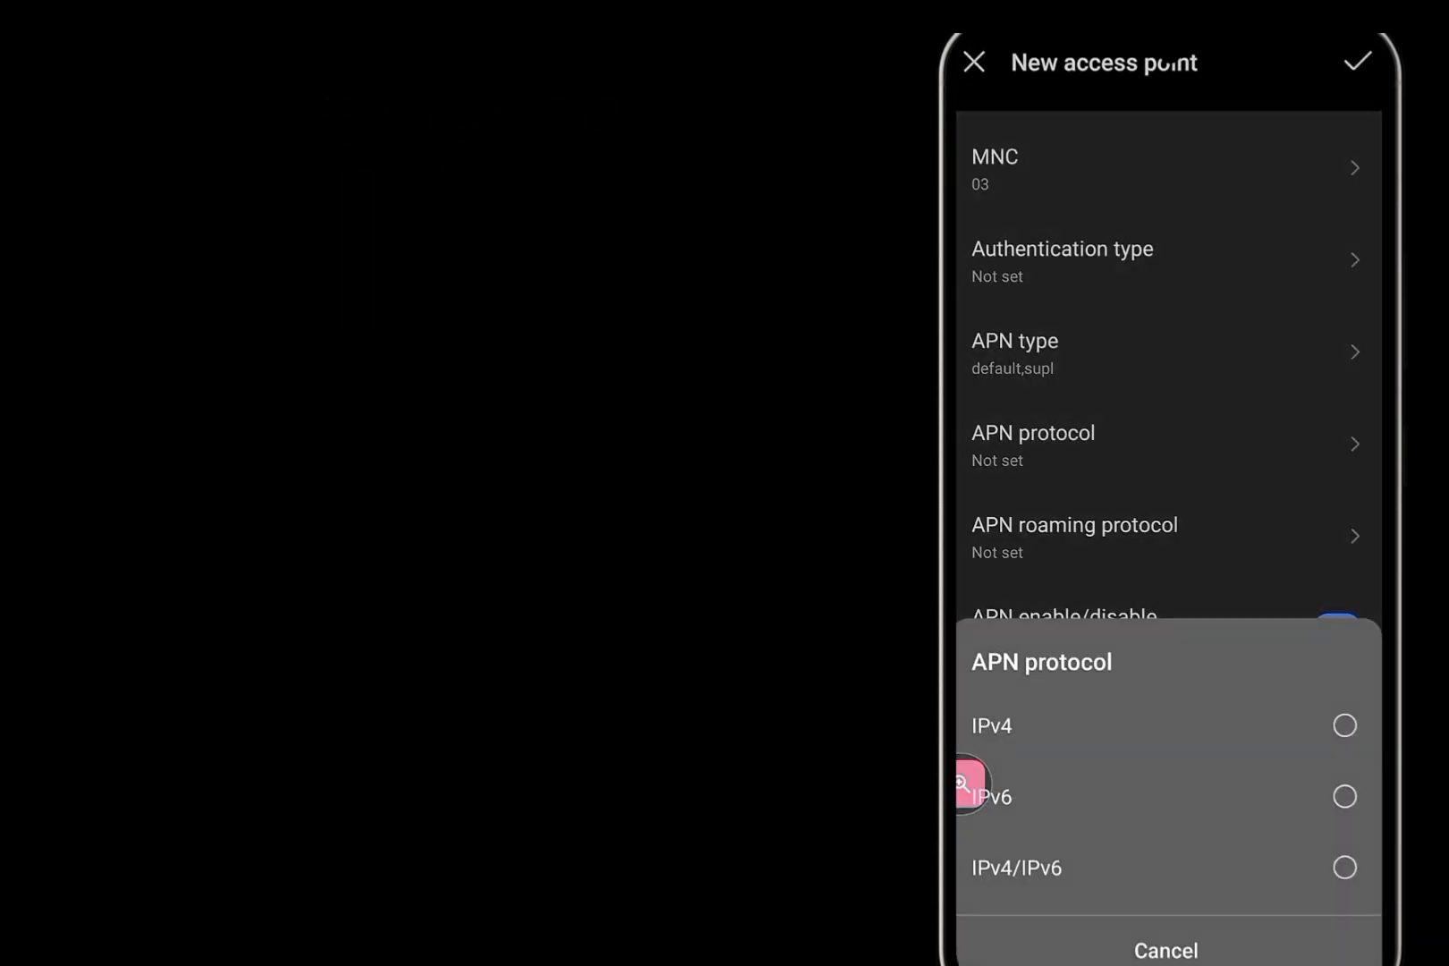
left_click(991, 725)
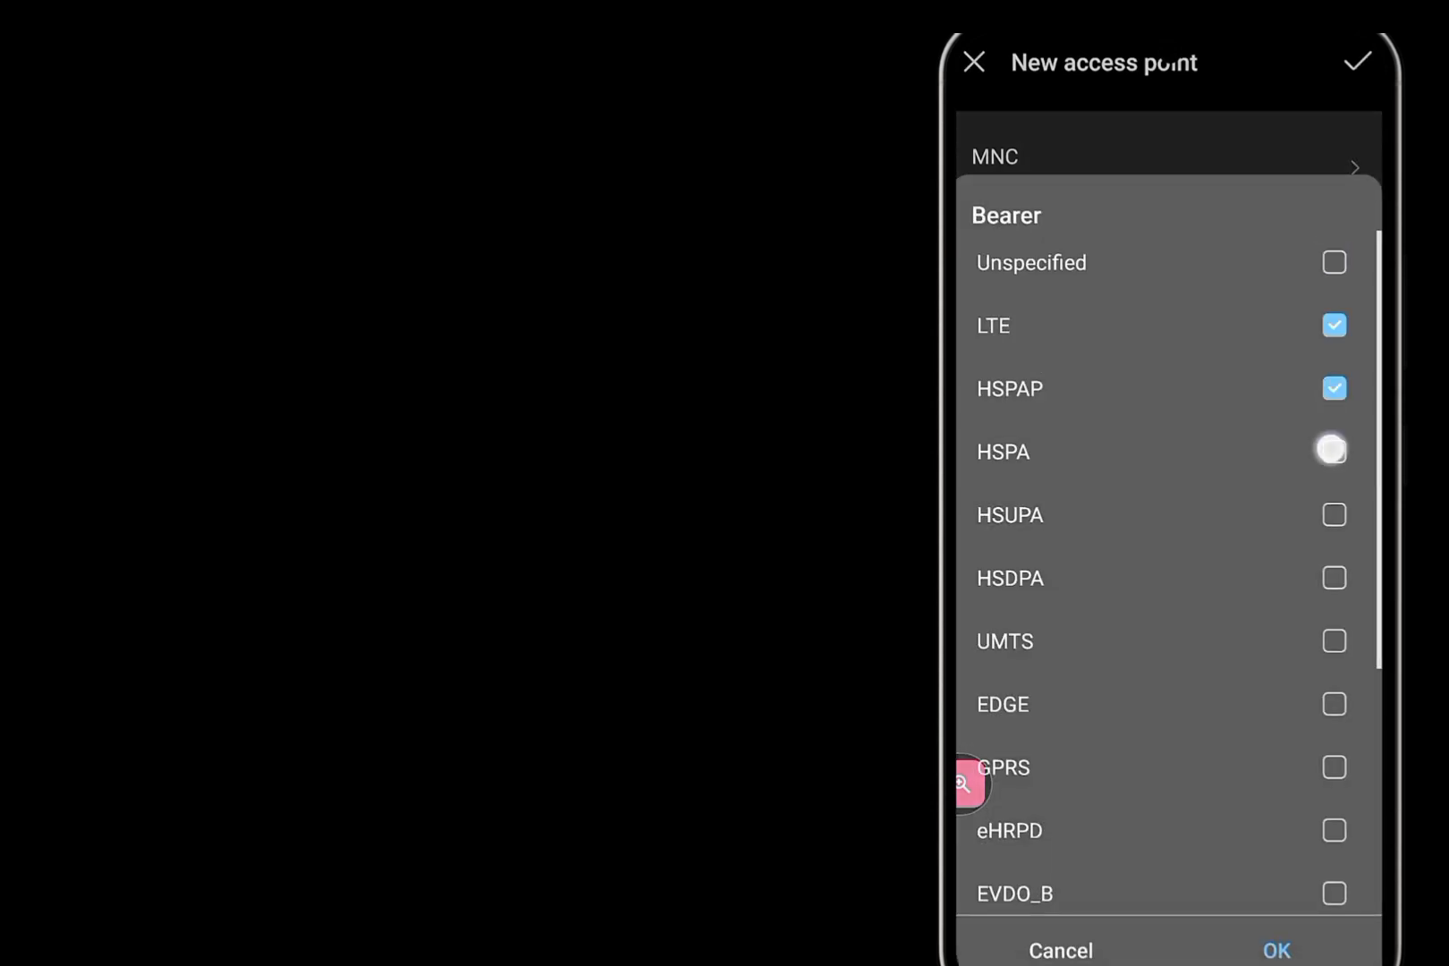
left_click(1333, 450)
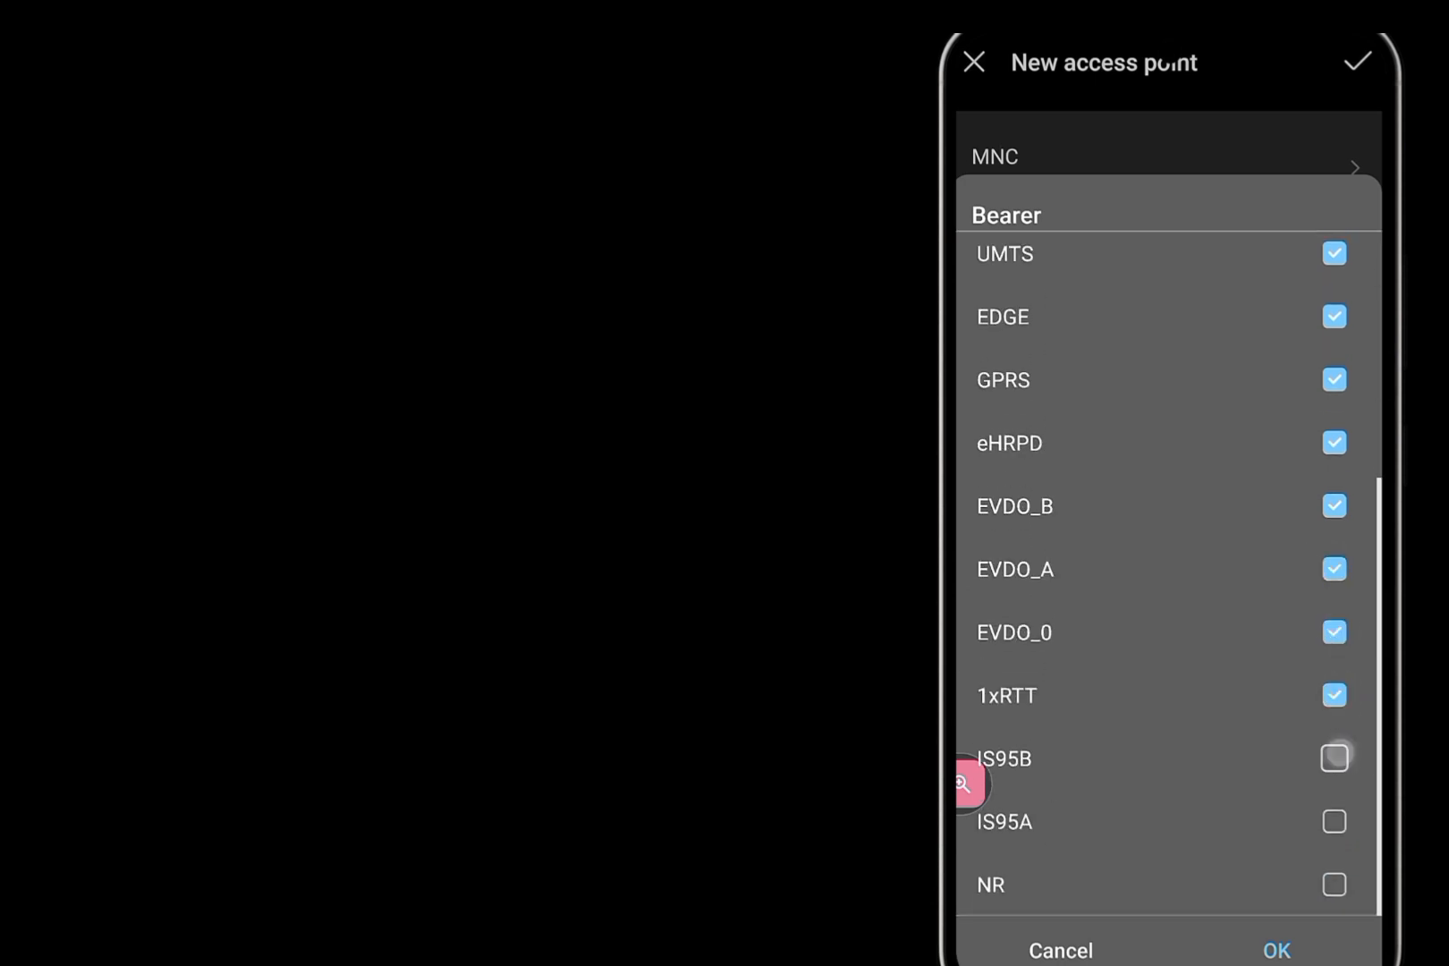
left_click(1332, 757)
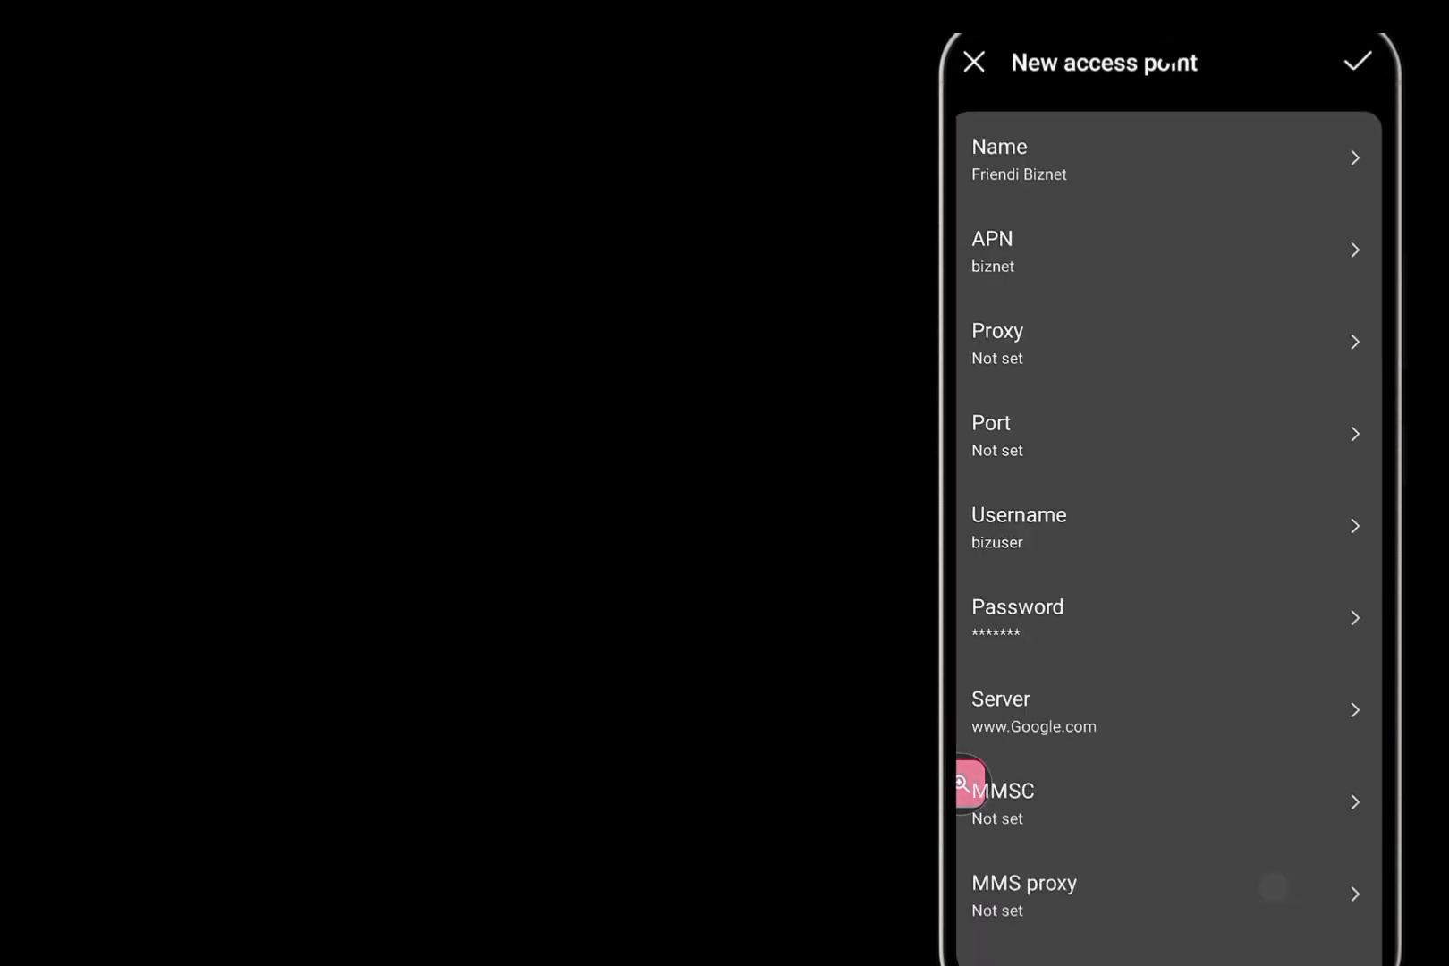
Step: Save the access point and find Friendi Biznet in the Mobily APNs list
left_click(1356, 60)
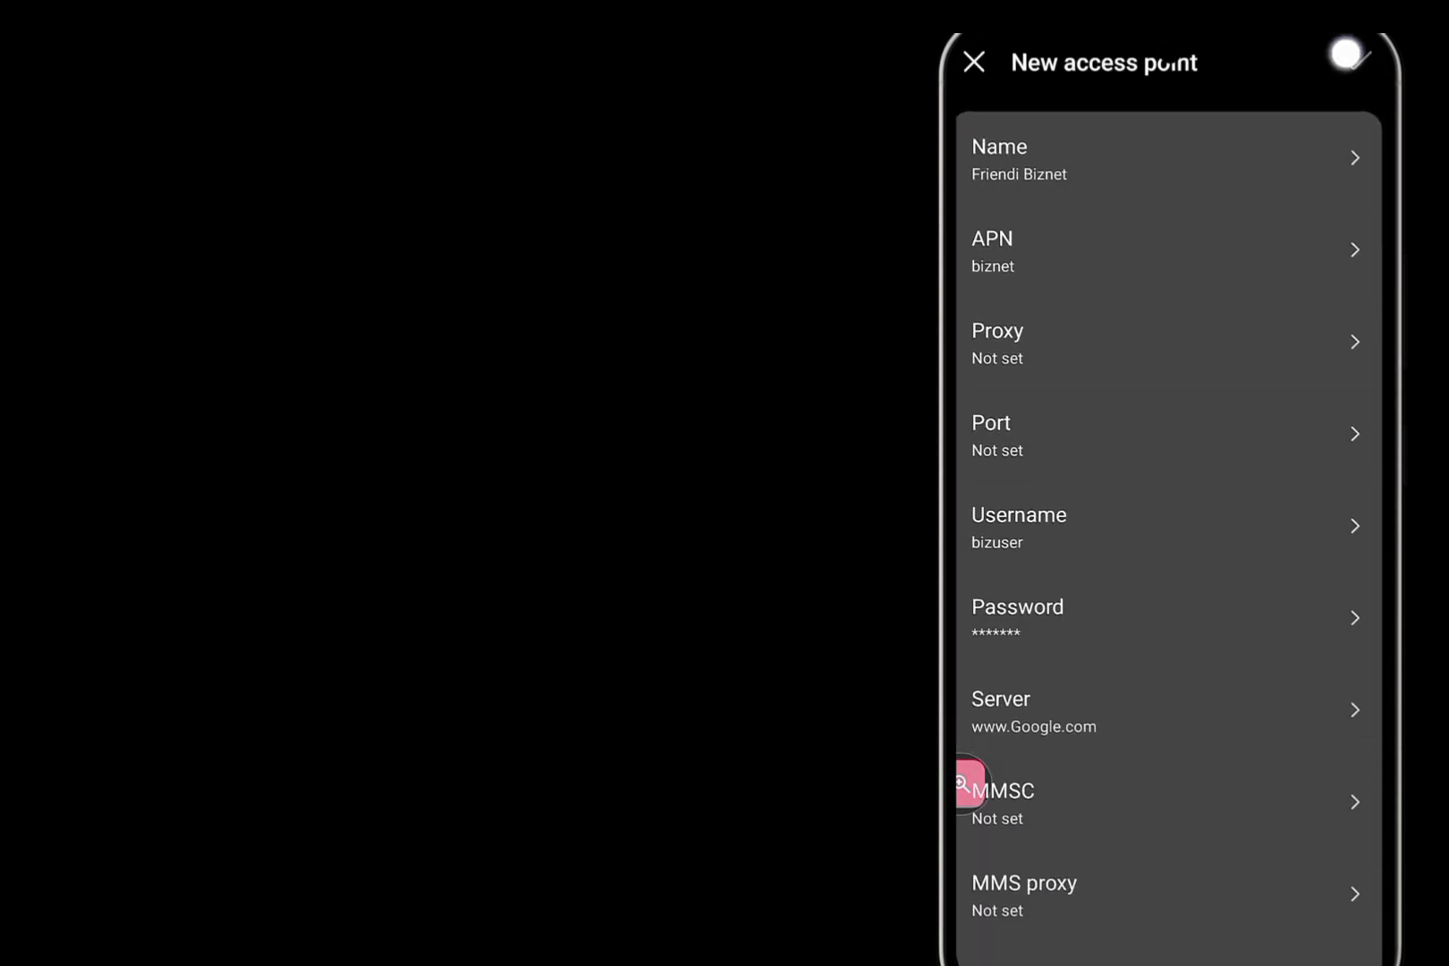
left_click(971, 63)
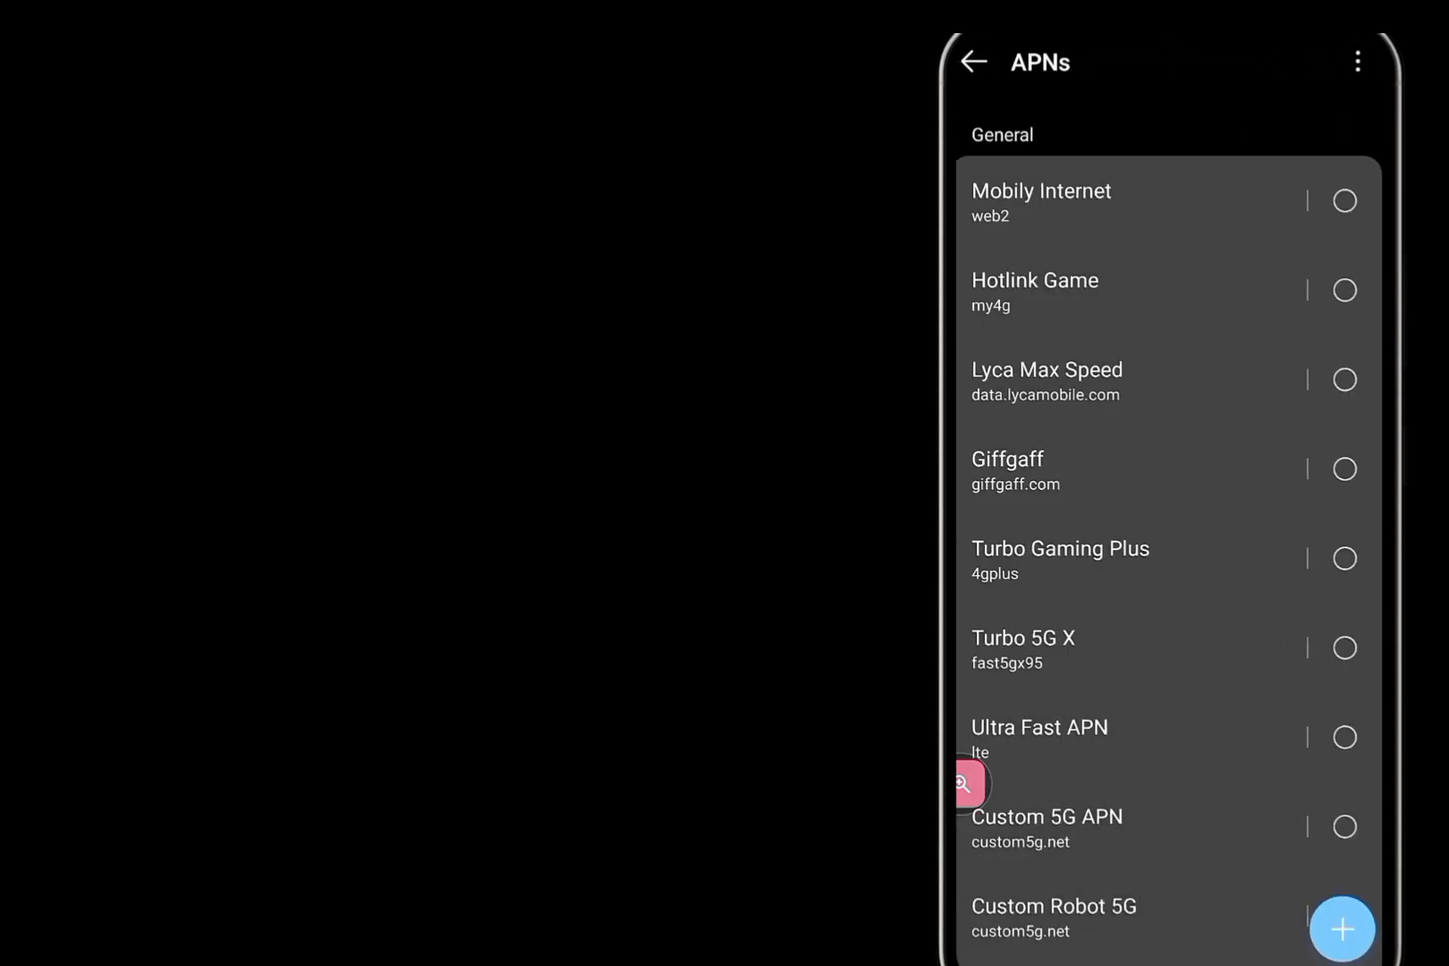
scroll("down", 3)
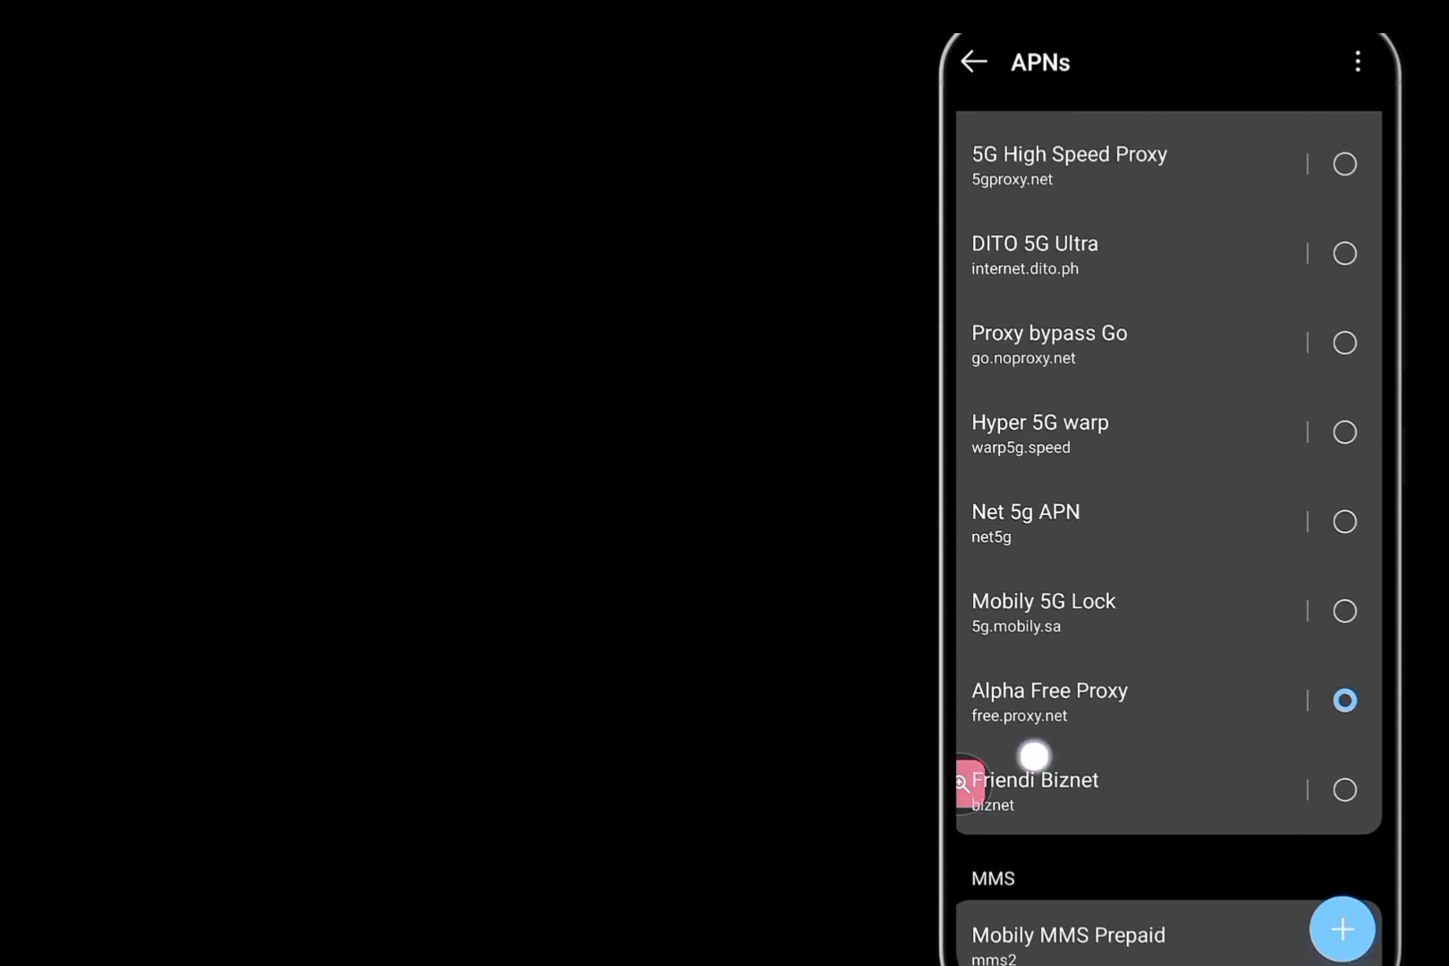
mouse_move(999, 761)
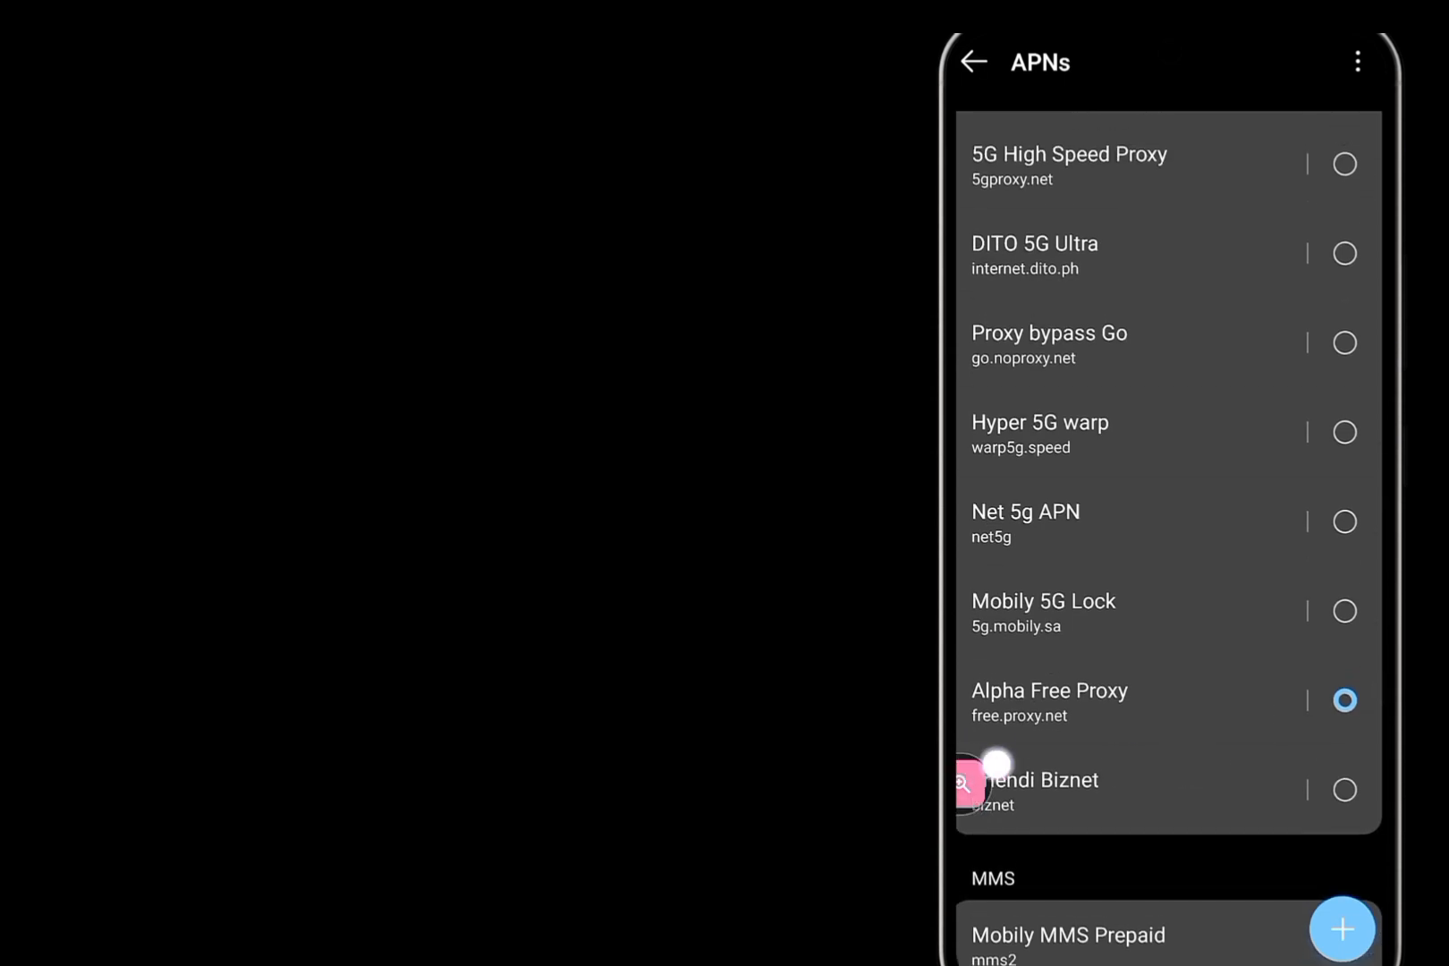